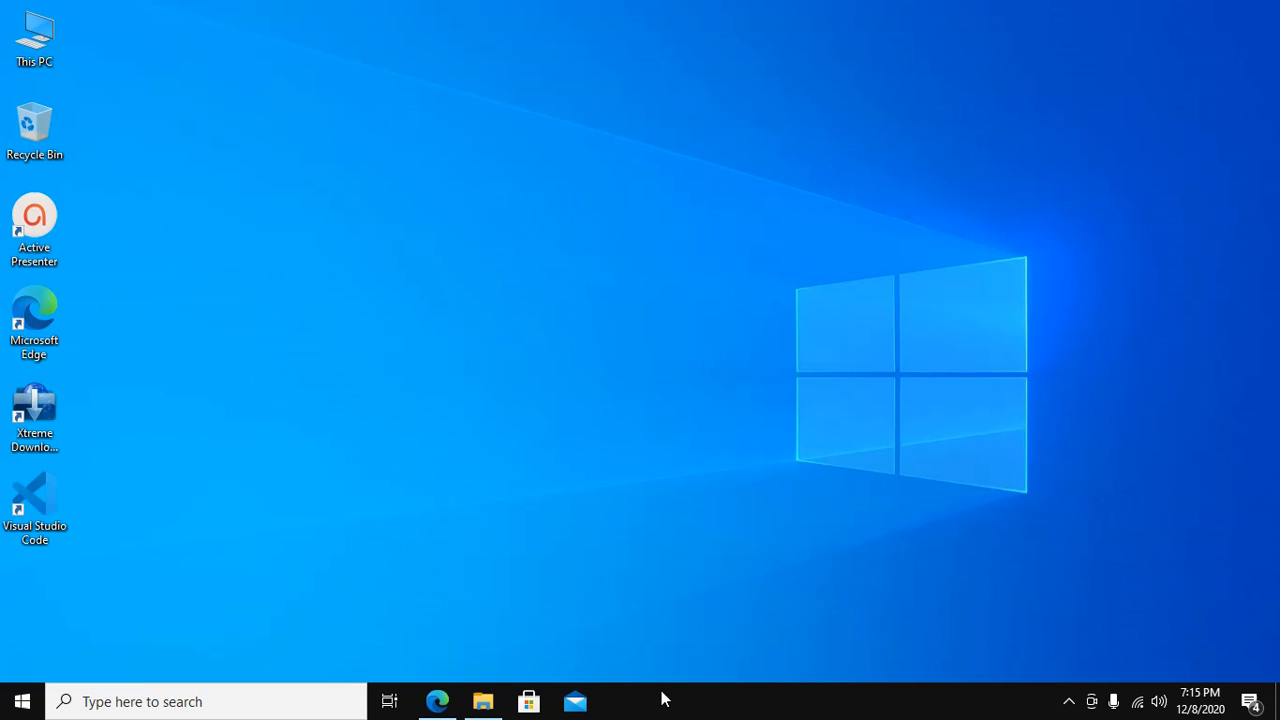
left_click(437, 700)
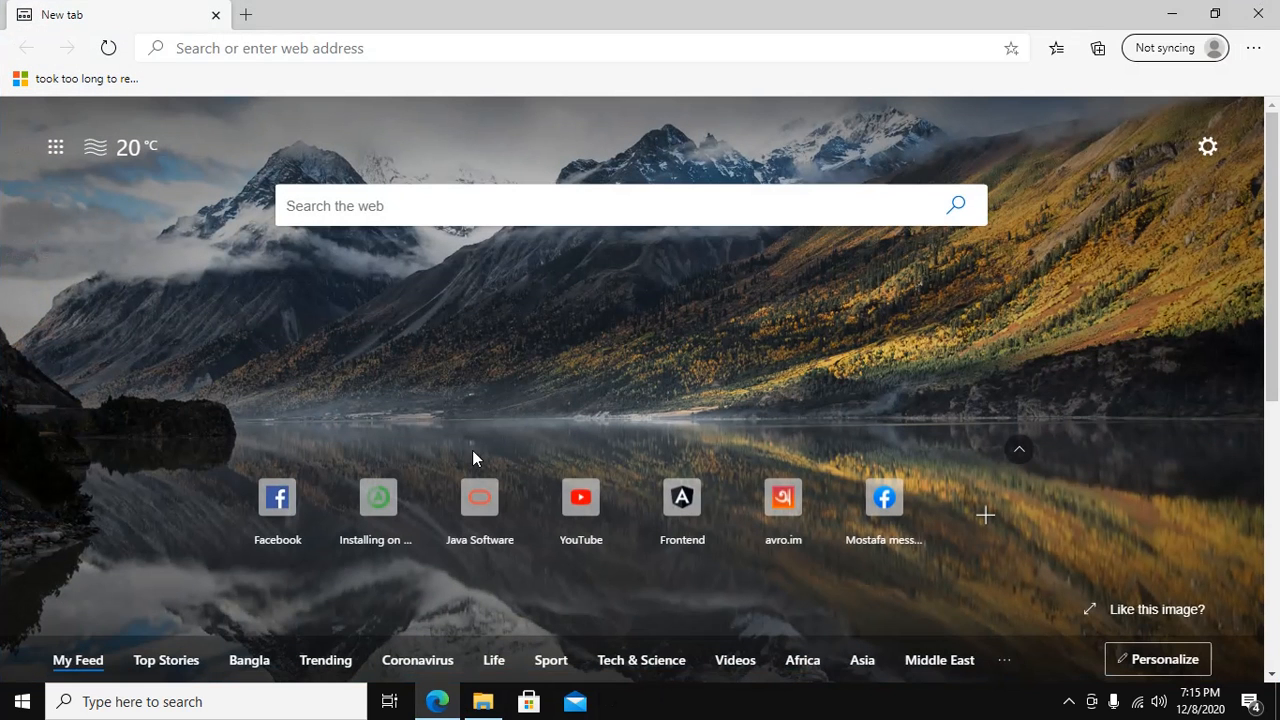
left_click(400, 47)
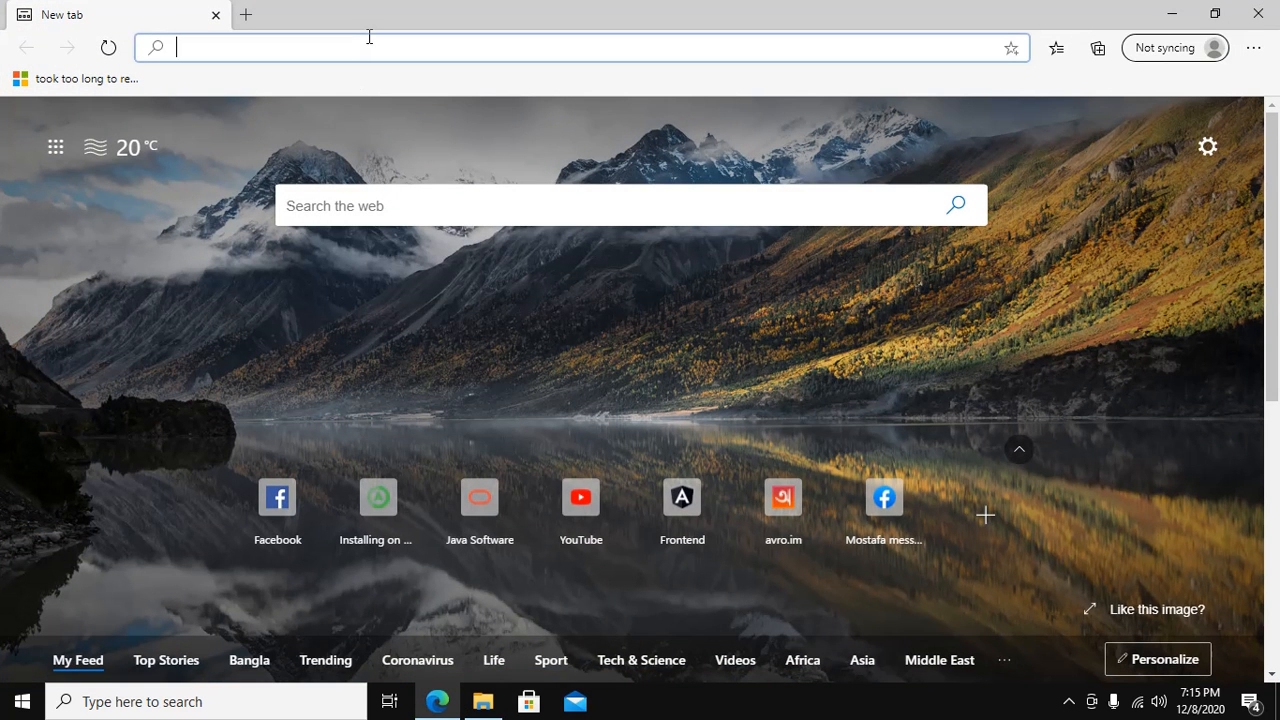
type("www.v")
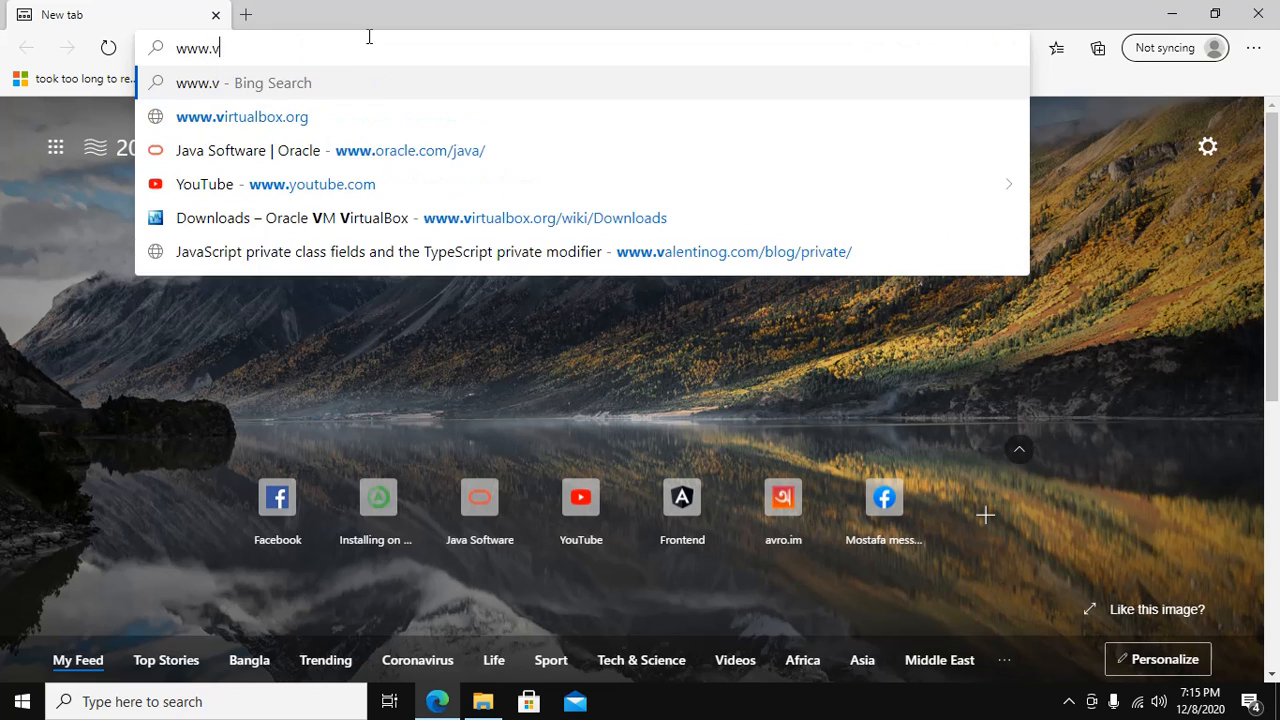
type("i")
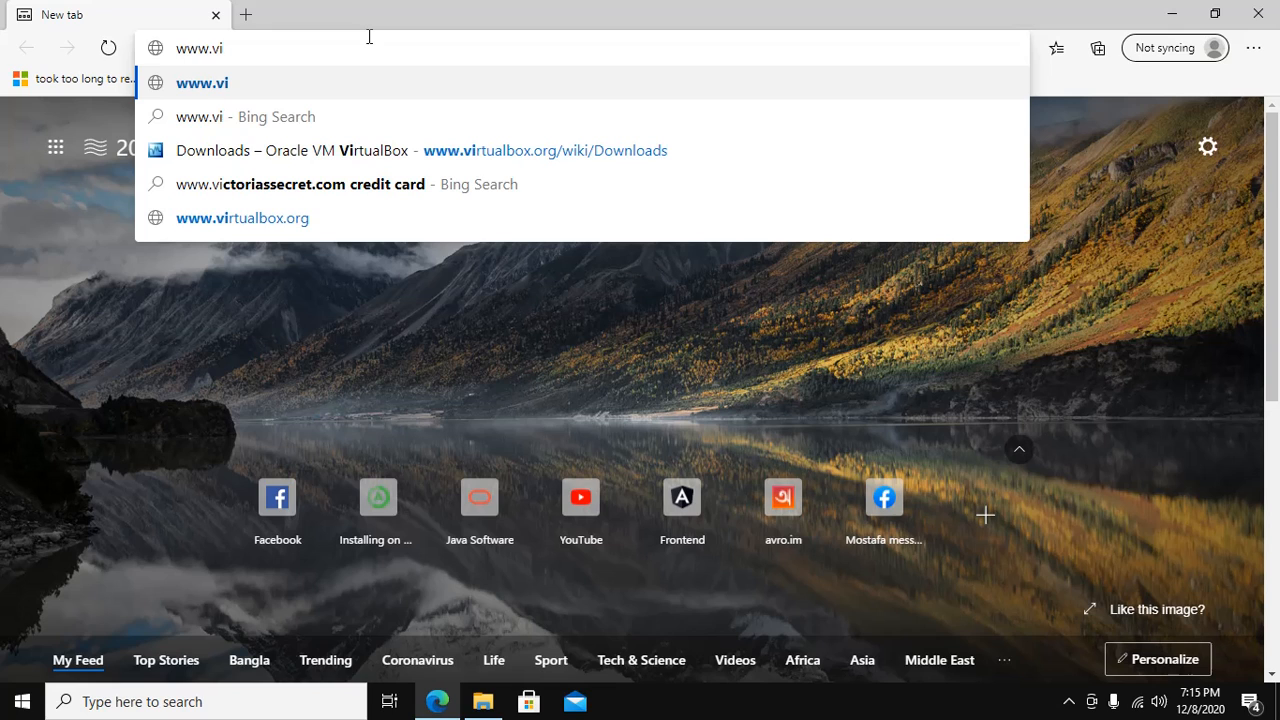
key("Down")
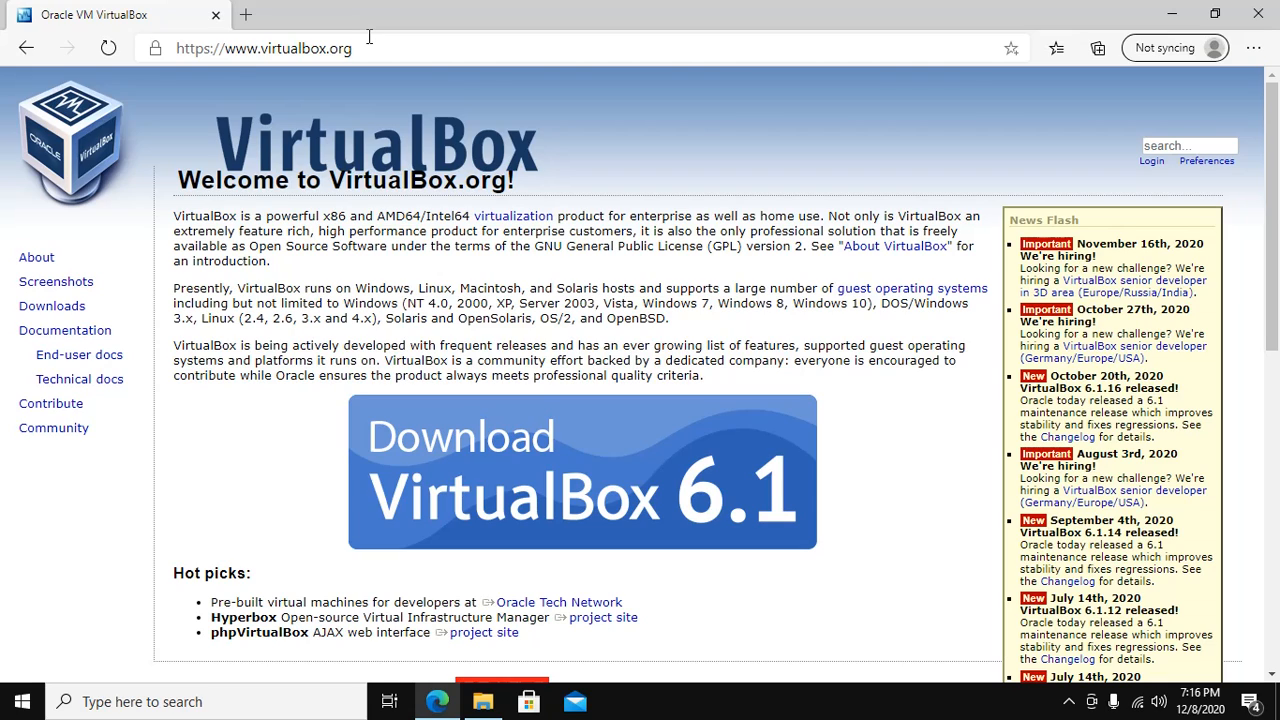
- Open Downloads, start the 6.1.16 Windows hosts installer download, then cancel it
left_click(51, 305)
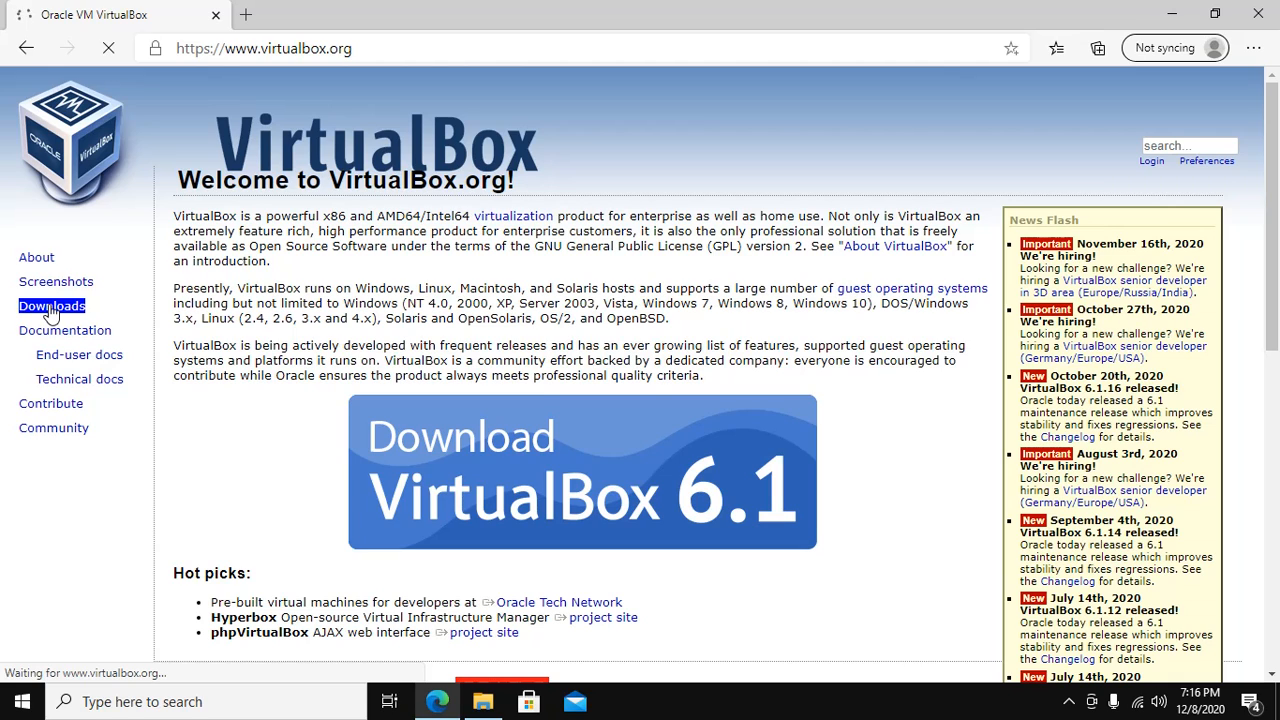
left_click(51, 306)
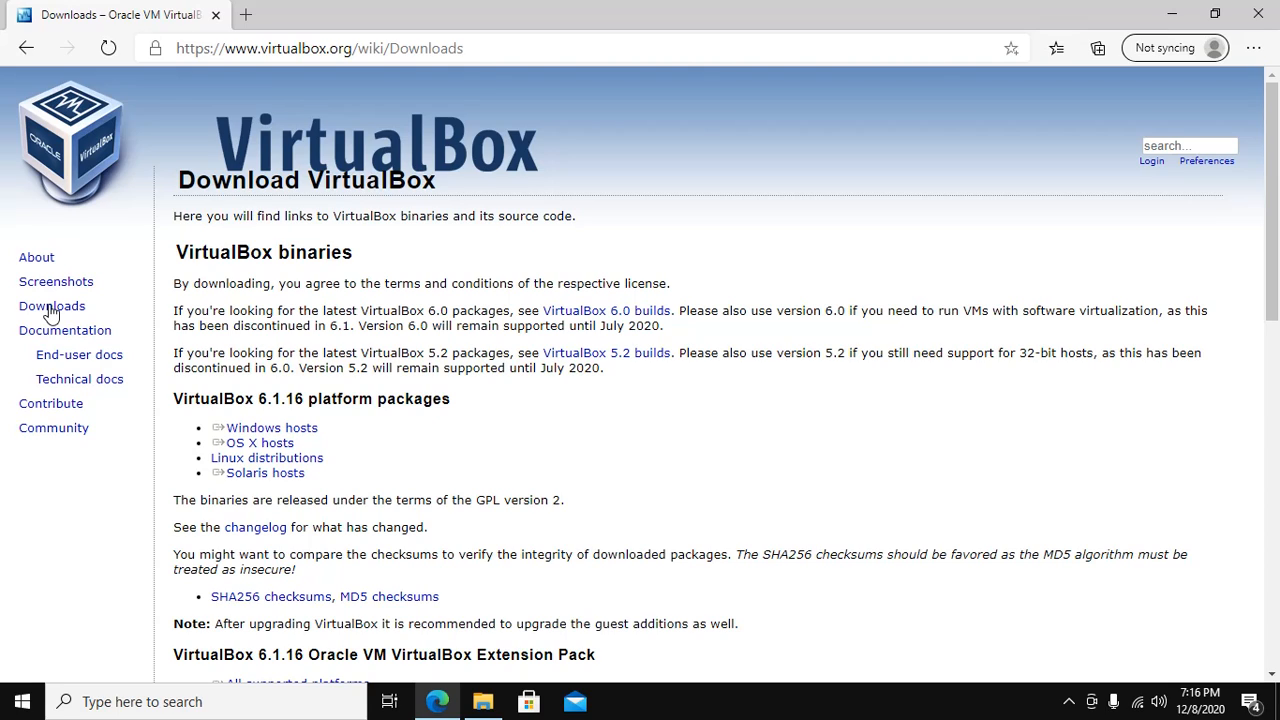
double_click(212, 398)
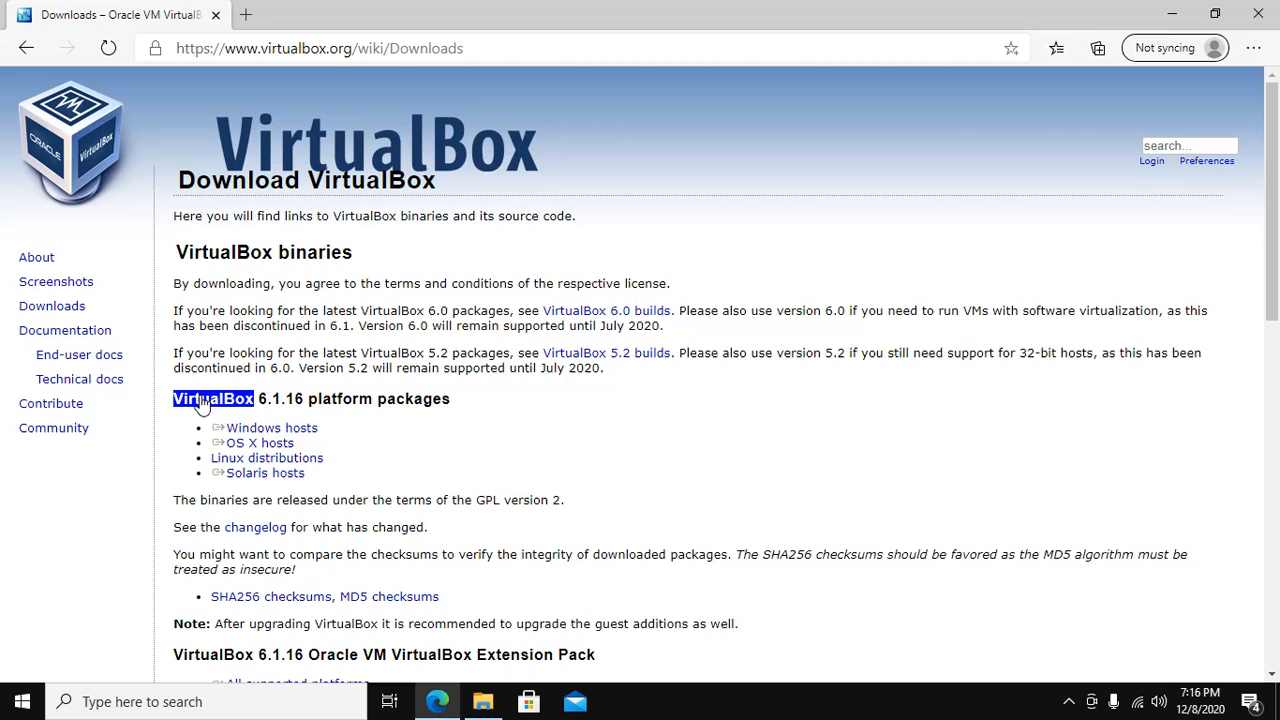
mouse_move(271, 427)
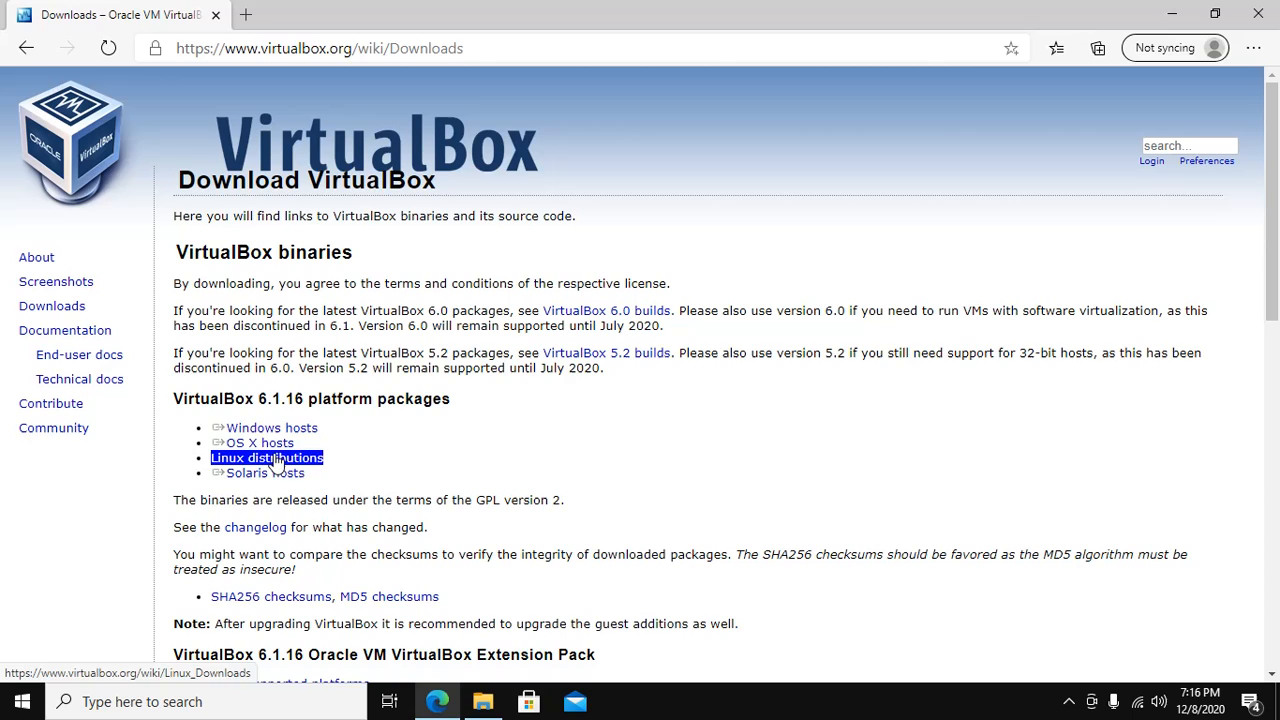
mouse_move(271, 427)
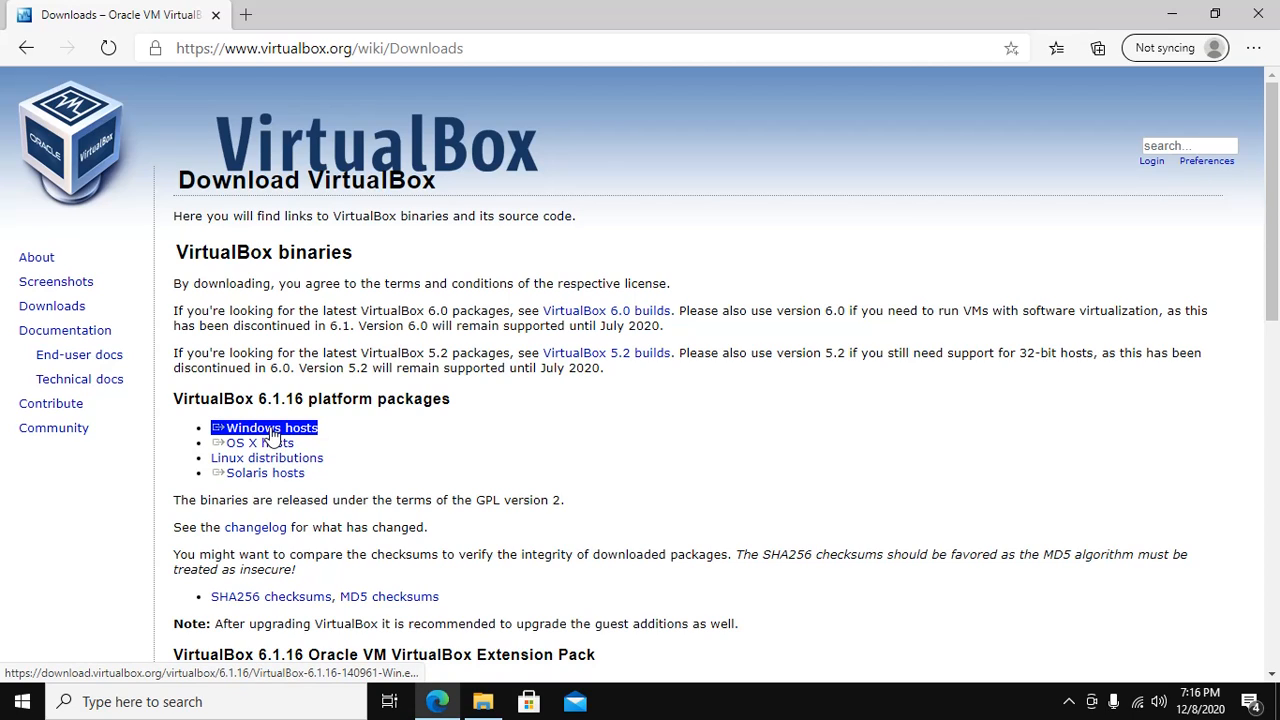
left_click(271, 427)
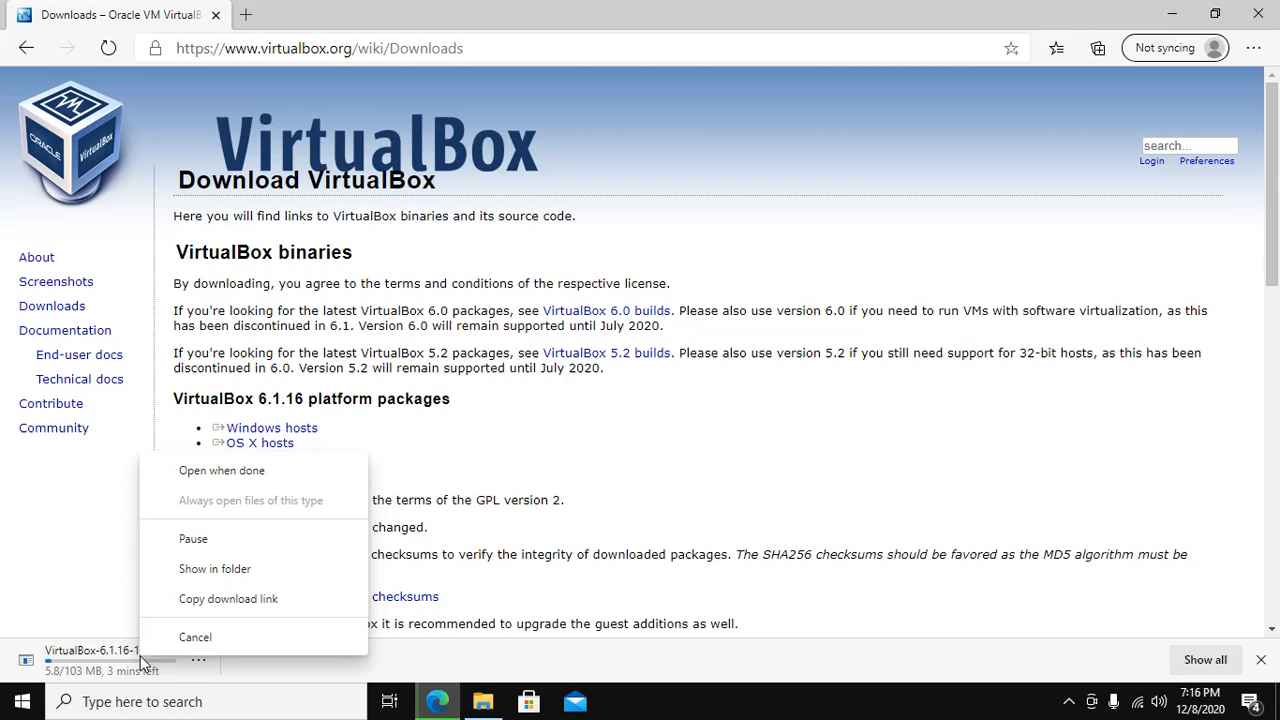
left_click(195, 637)
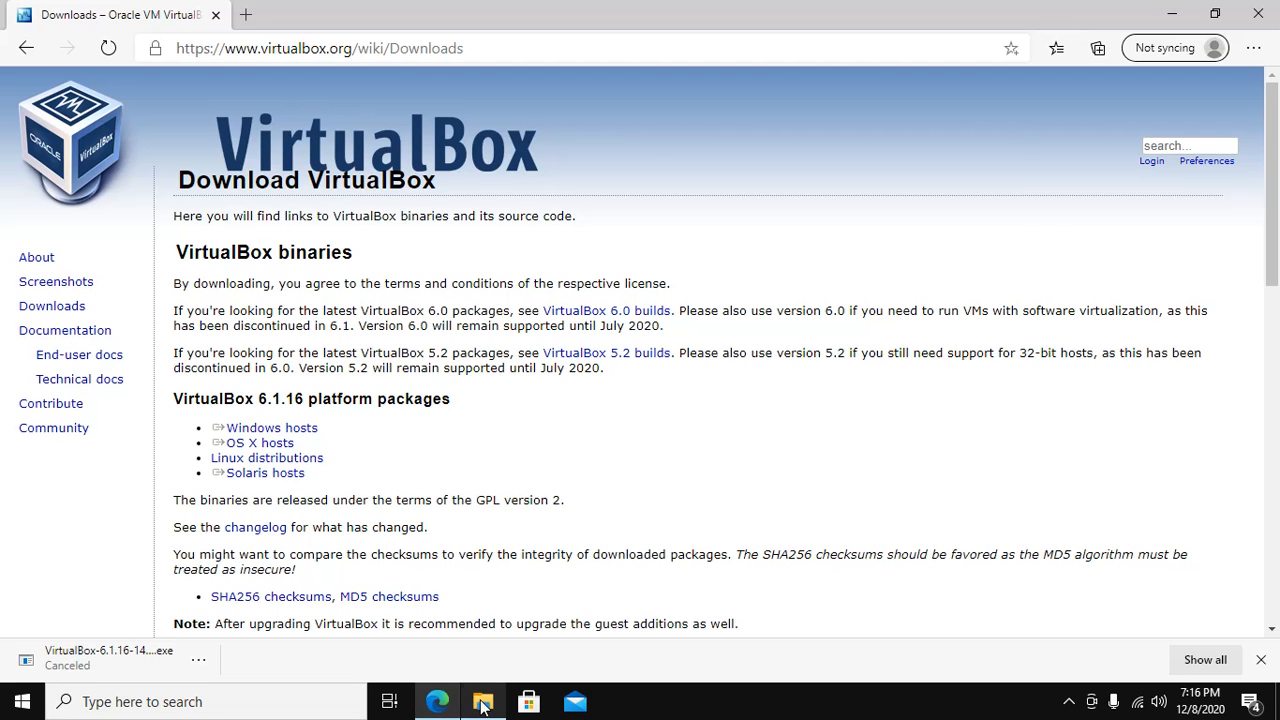
- Launch VirtualBox-6.1.16-140961-Win.exe from the Downloads folder in File Explorer
left_click(483, 701)
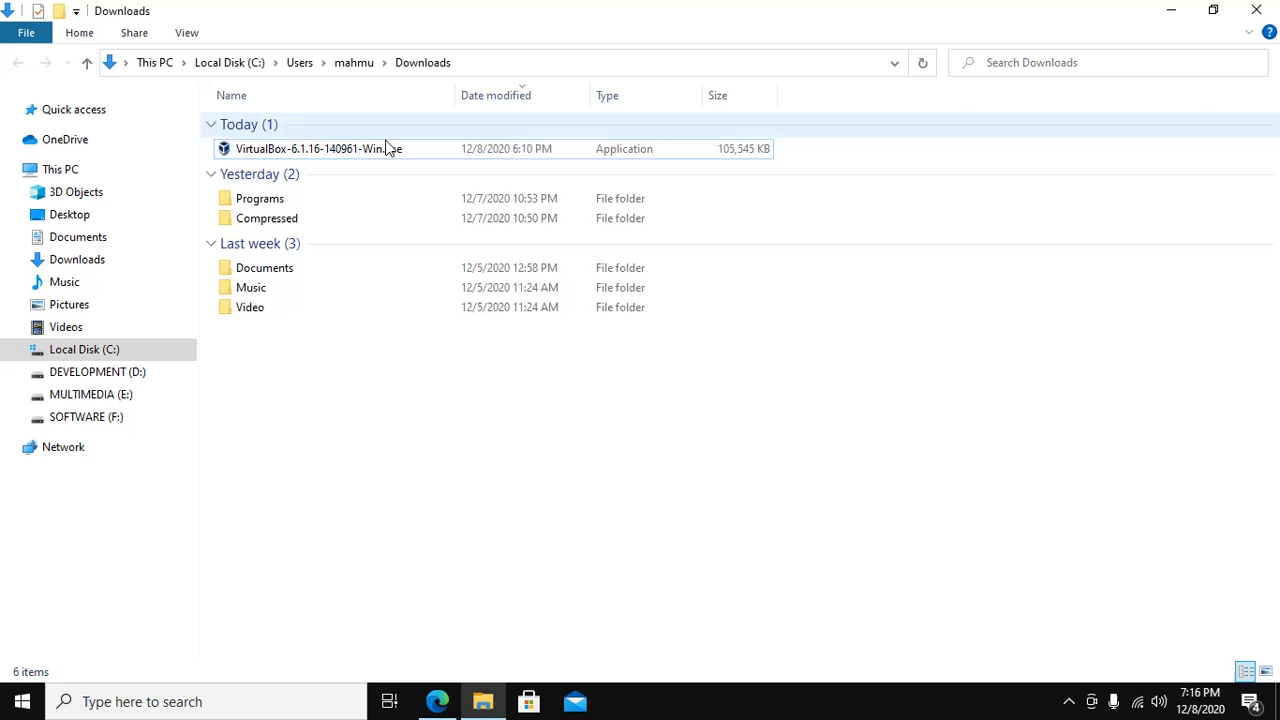
left_click(319, 148)
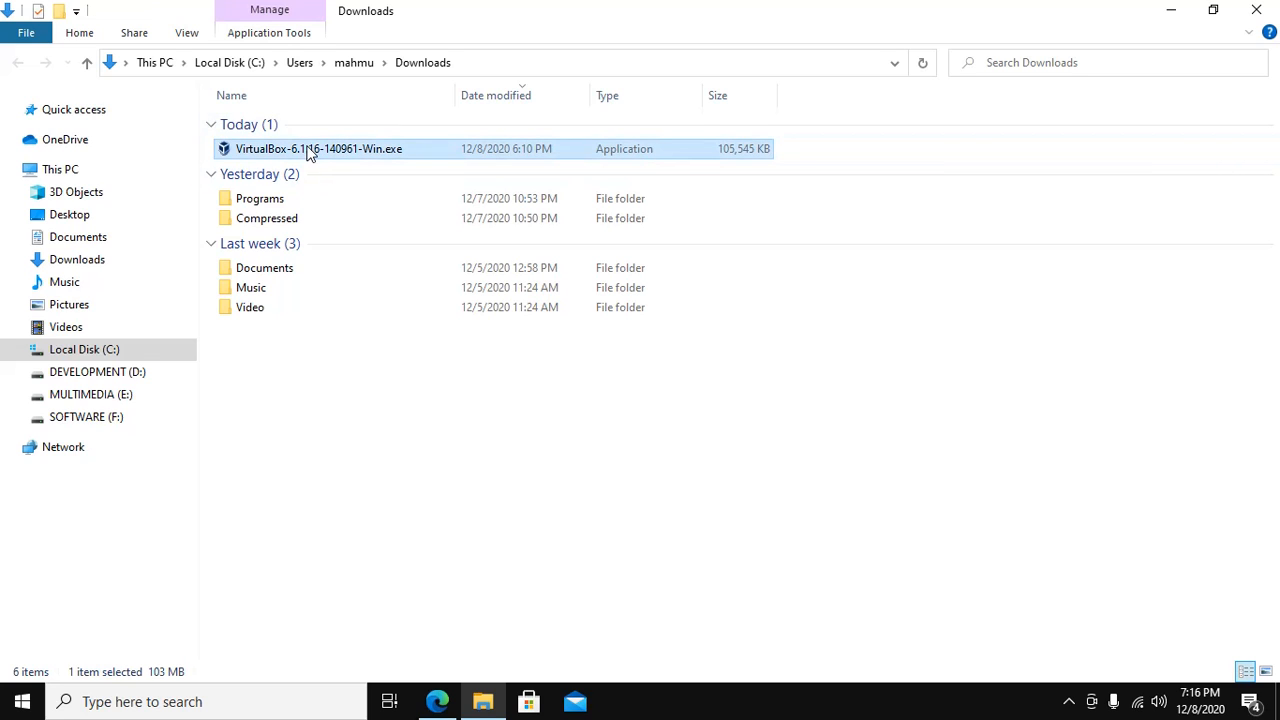
right_click(318, 148)
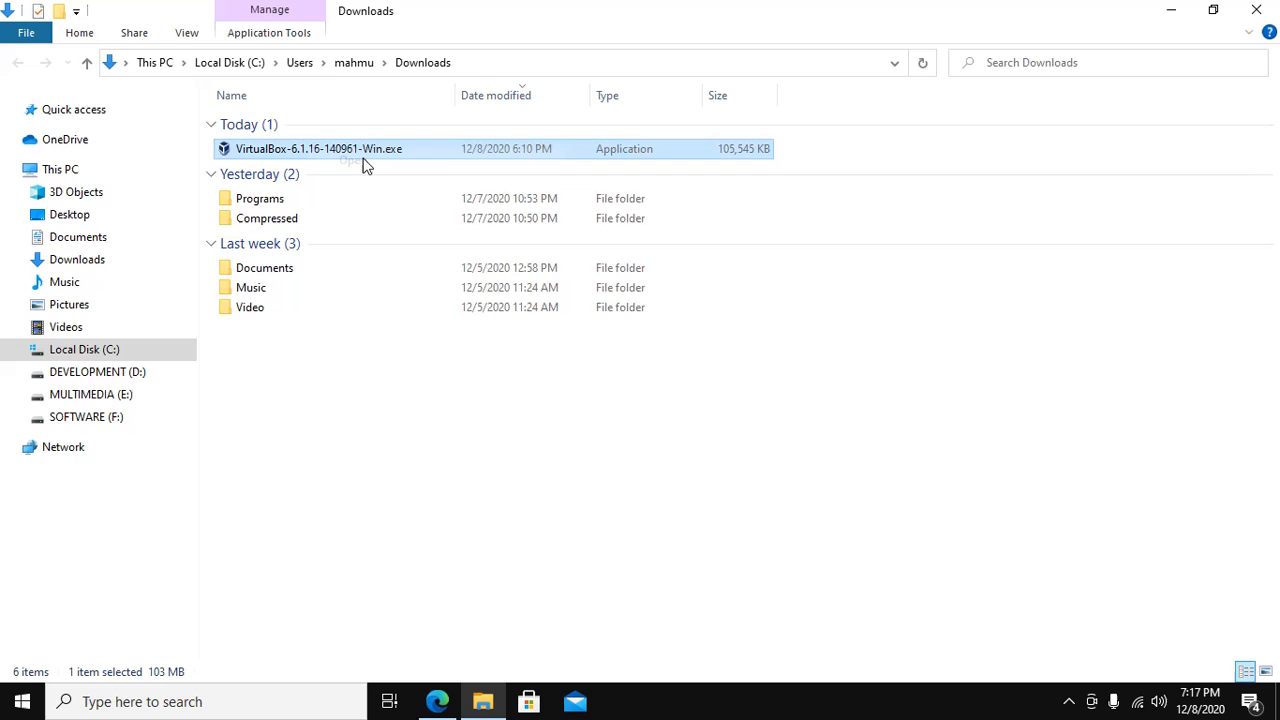
double_click(320, 148)
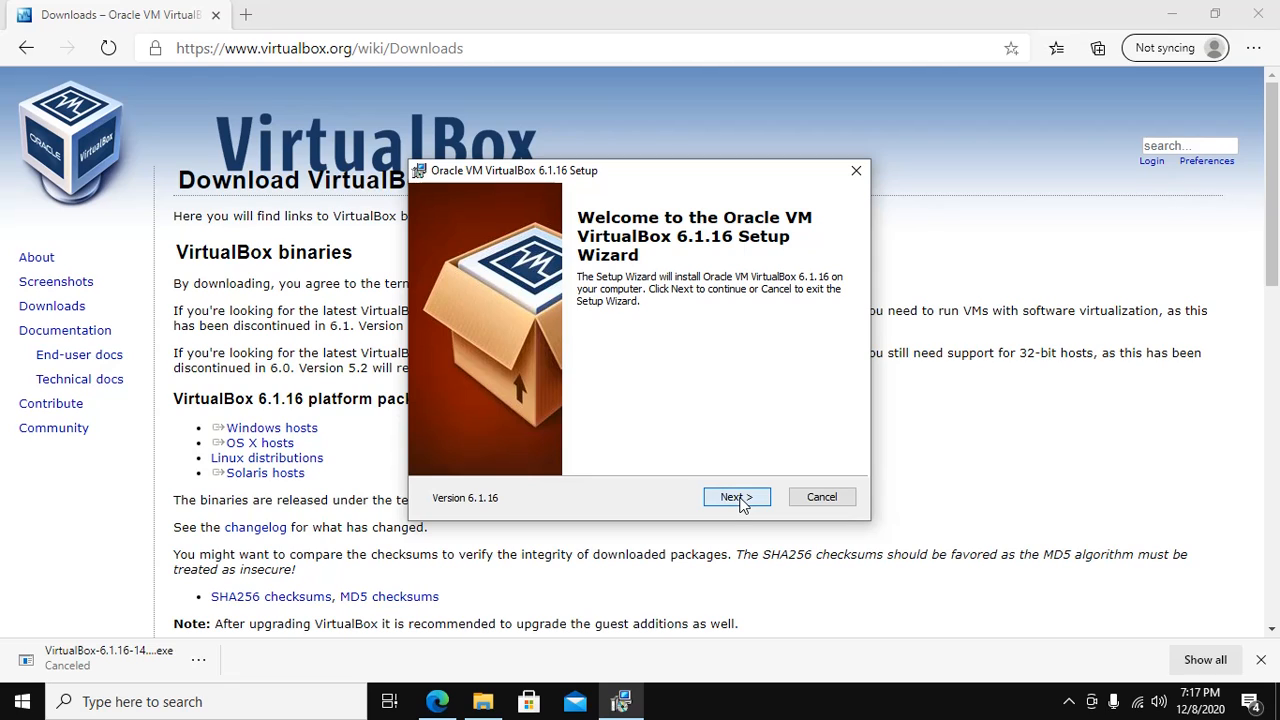
- Step through setup with default features, accept the network interfaces warning, and start installing
left_click(737, 497)
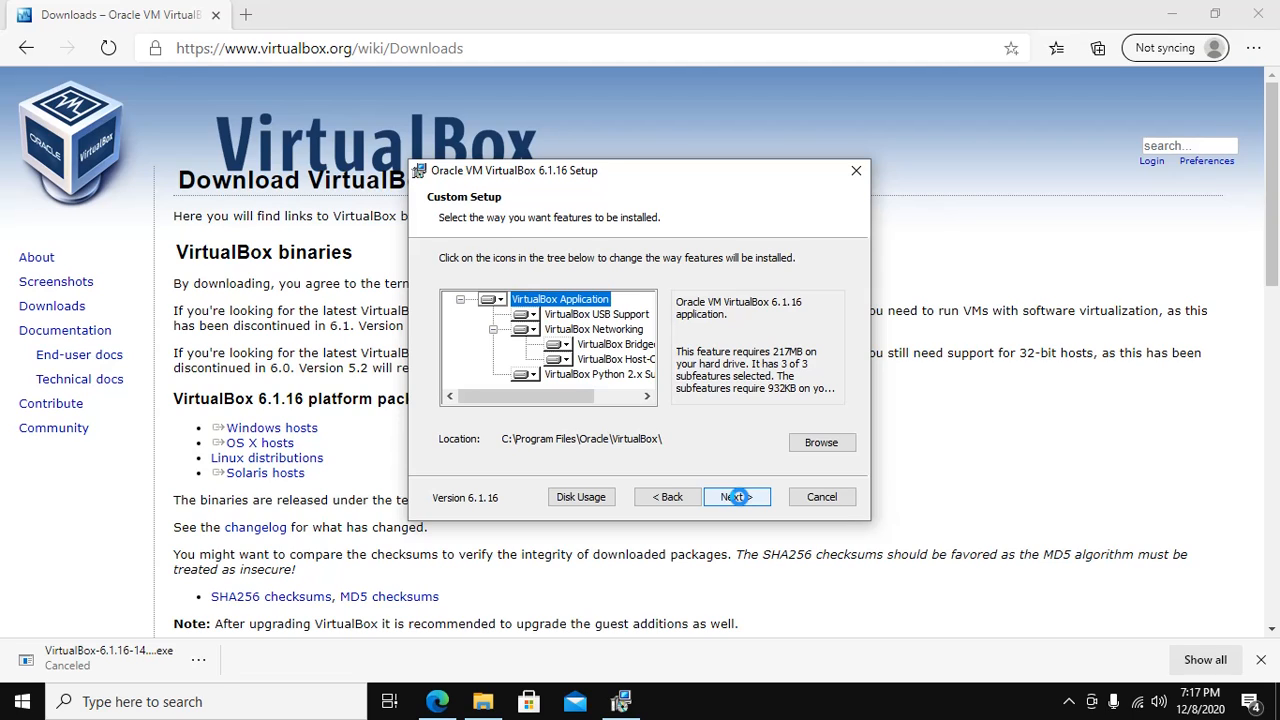
left_click(737, 497)
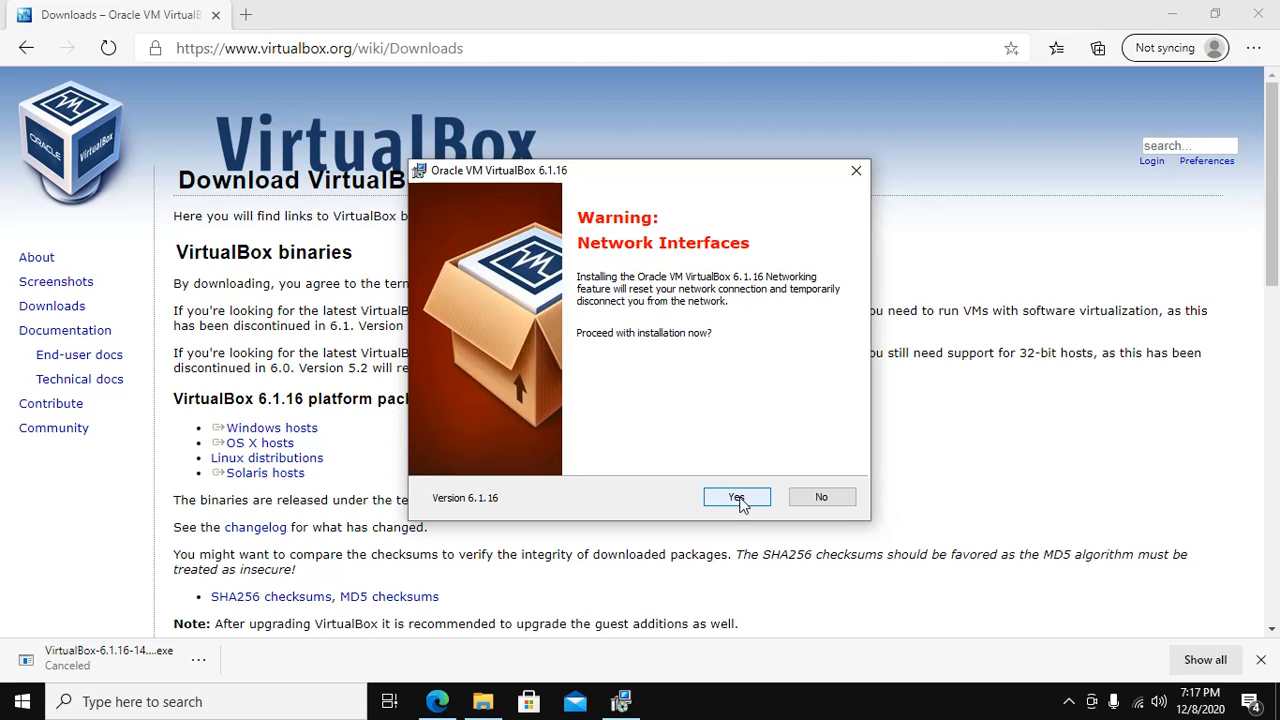
left_click(736, 497)
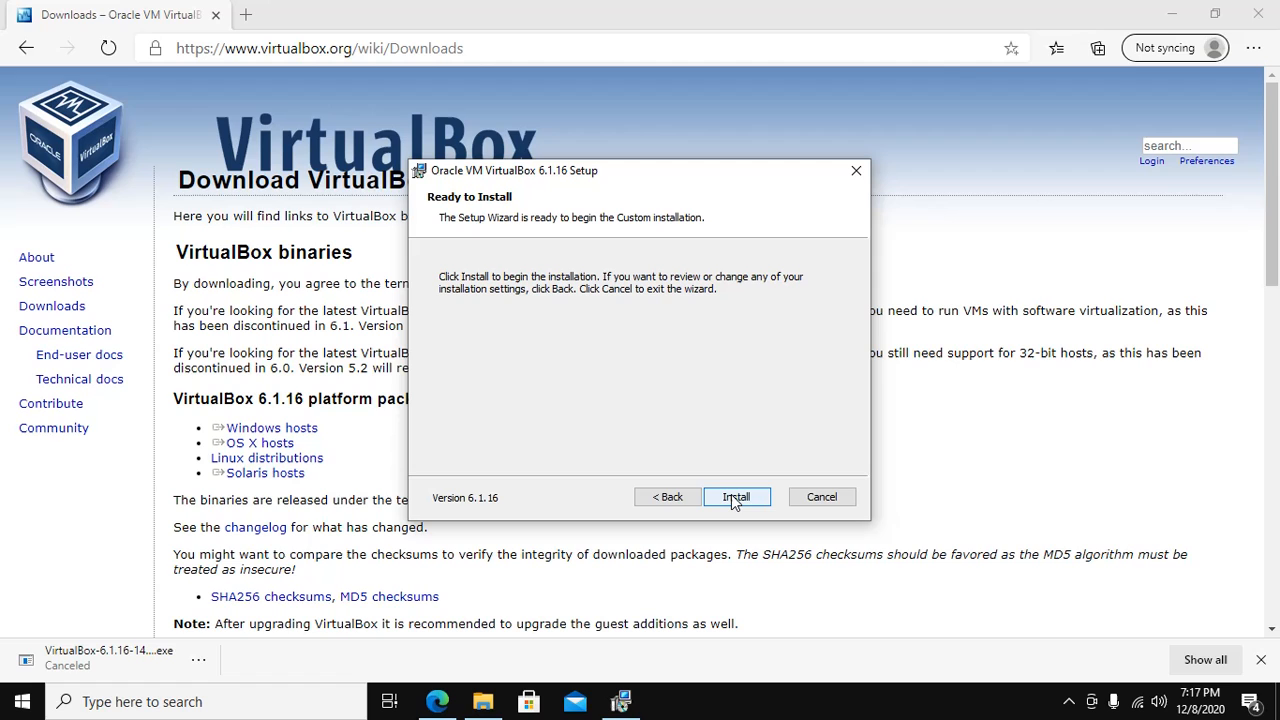
left_click(736, 497)
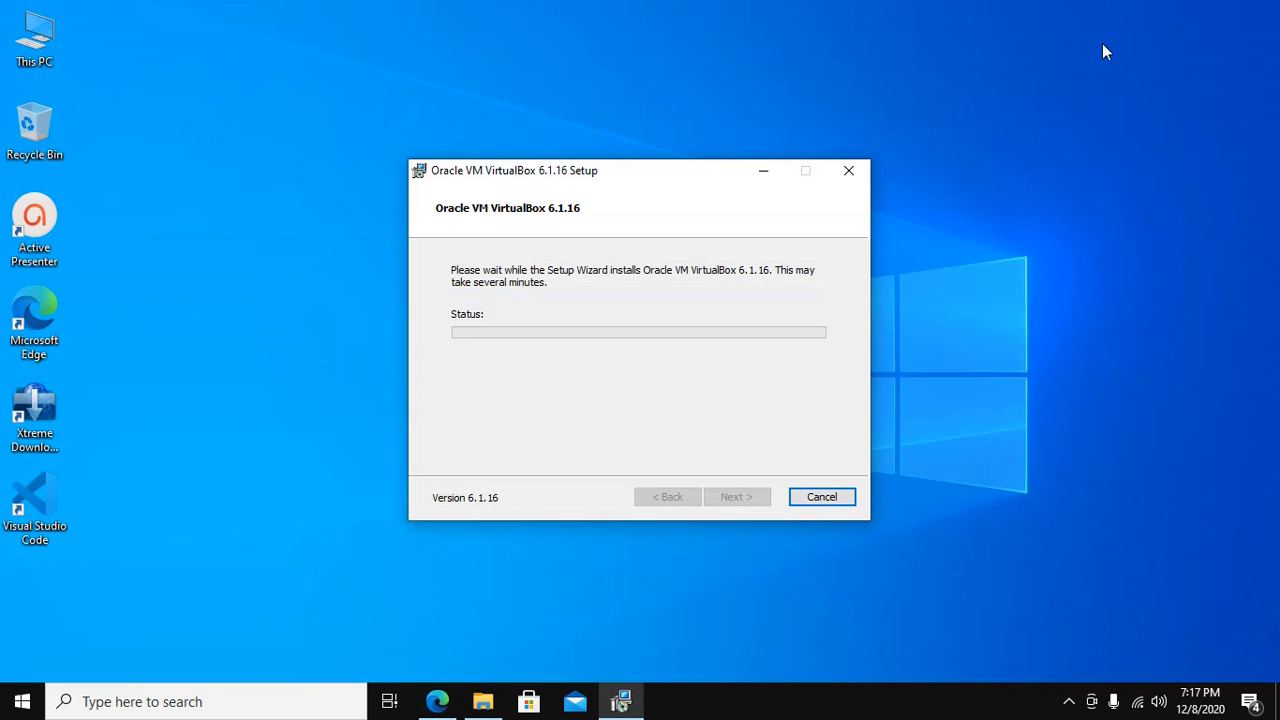
mouse_move(1017, 258)
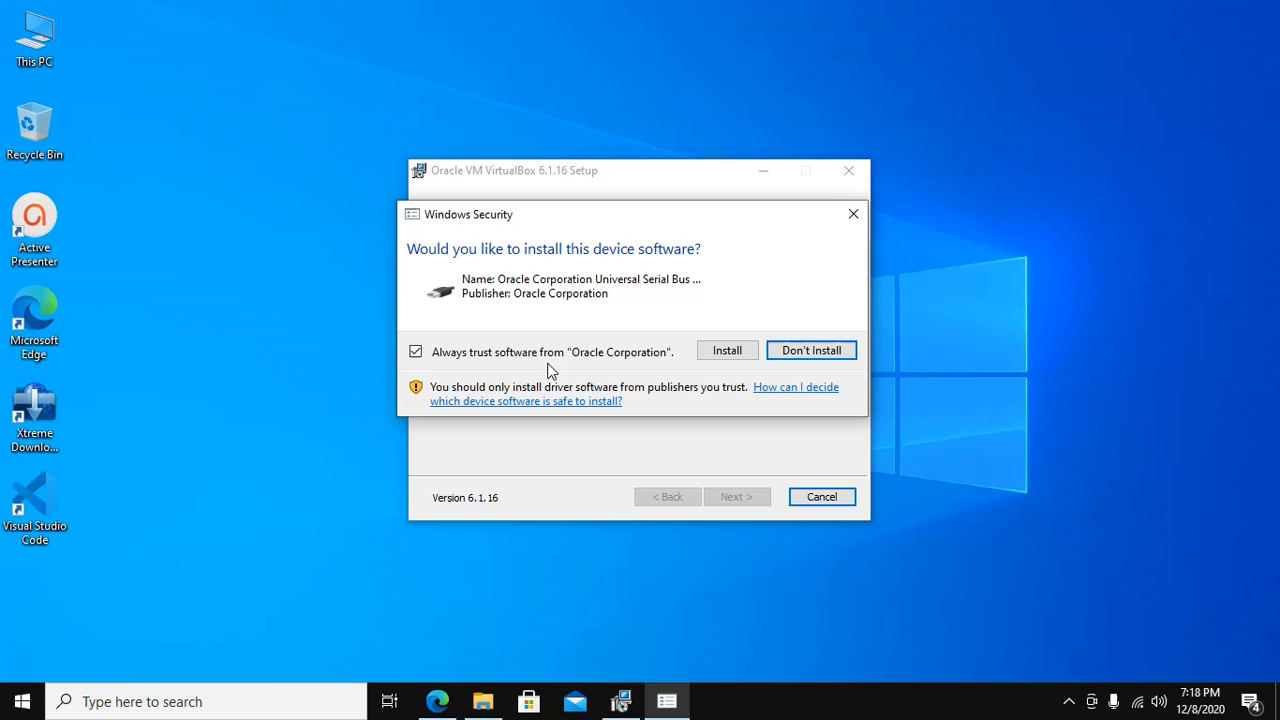
mouse_move(728, 340)
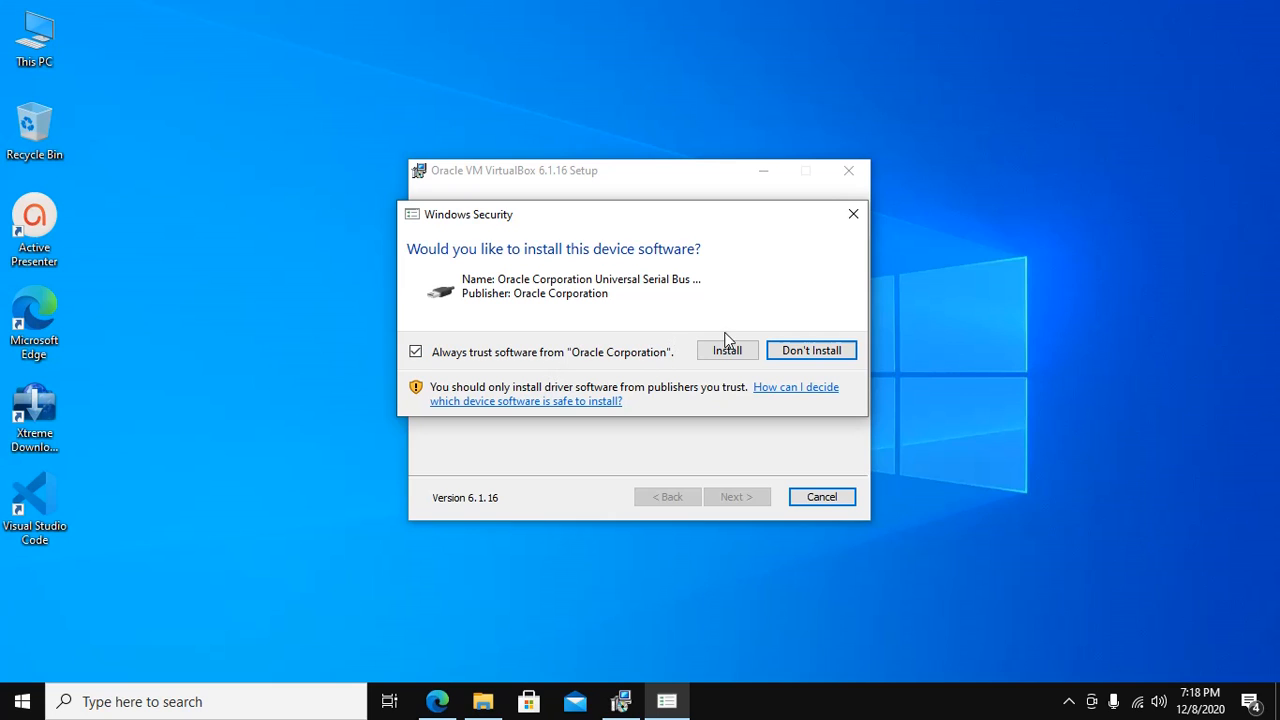
- Approve the Oracle USB device driver in the Windows Security prompt
left_click(727, 350)
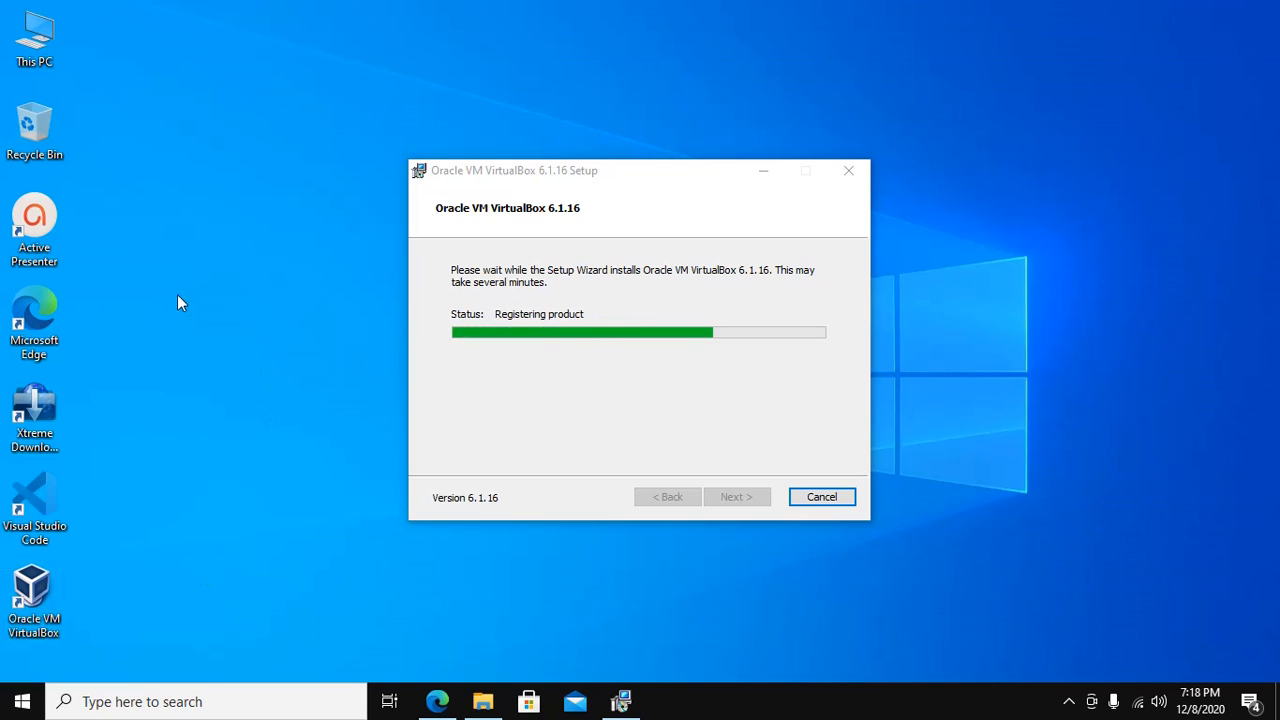
mouse_move(609, 57)
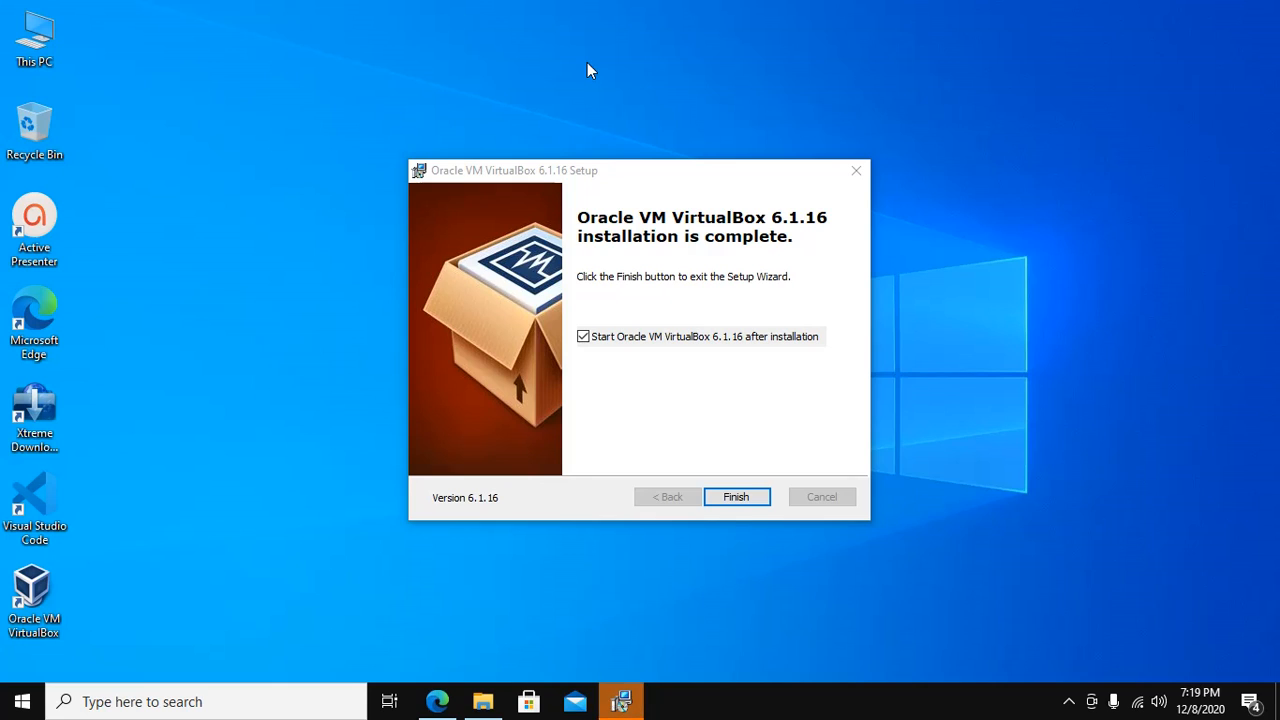
mouse_move(737, 497)
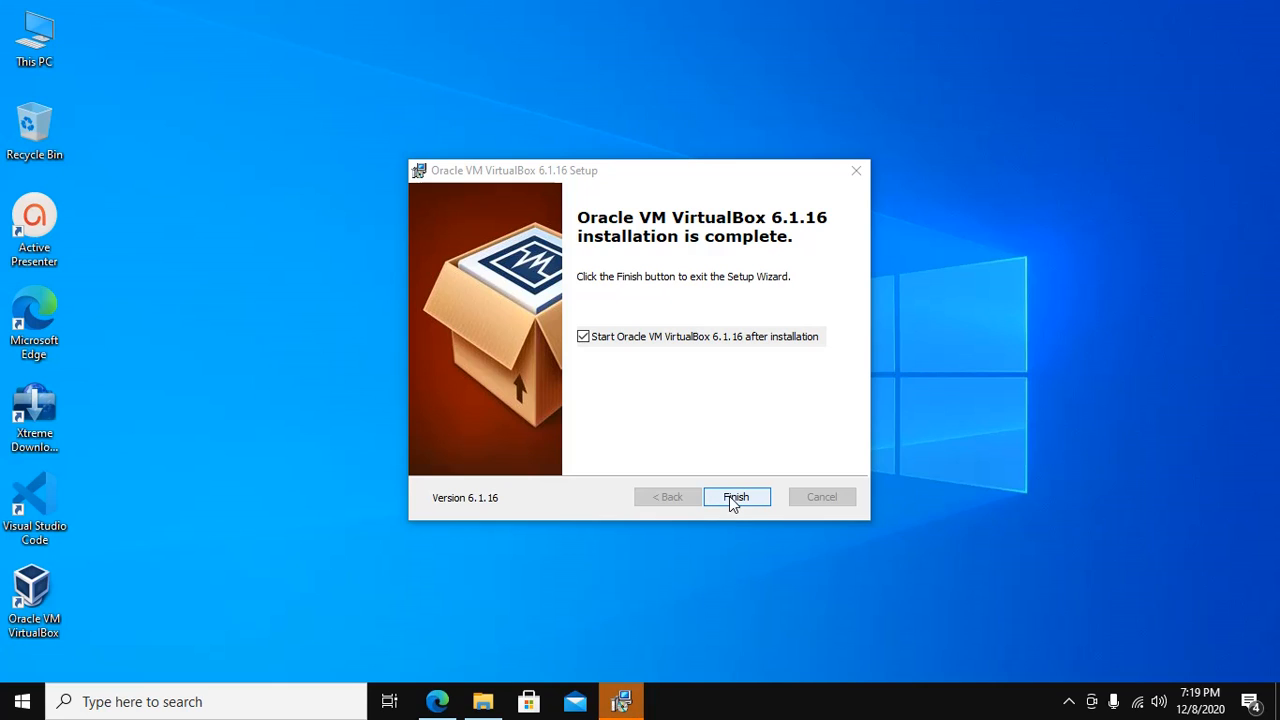
- Finish the setup wizard and launch Oracle VM VirtualBox Manager
left_click(737, 497)
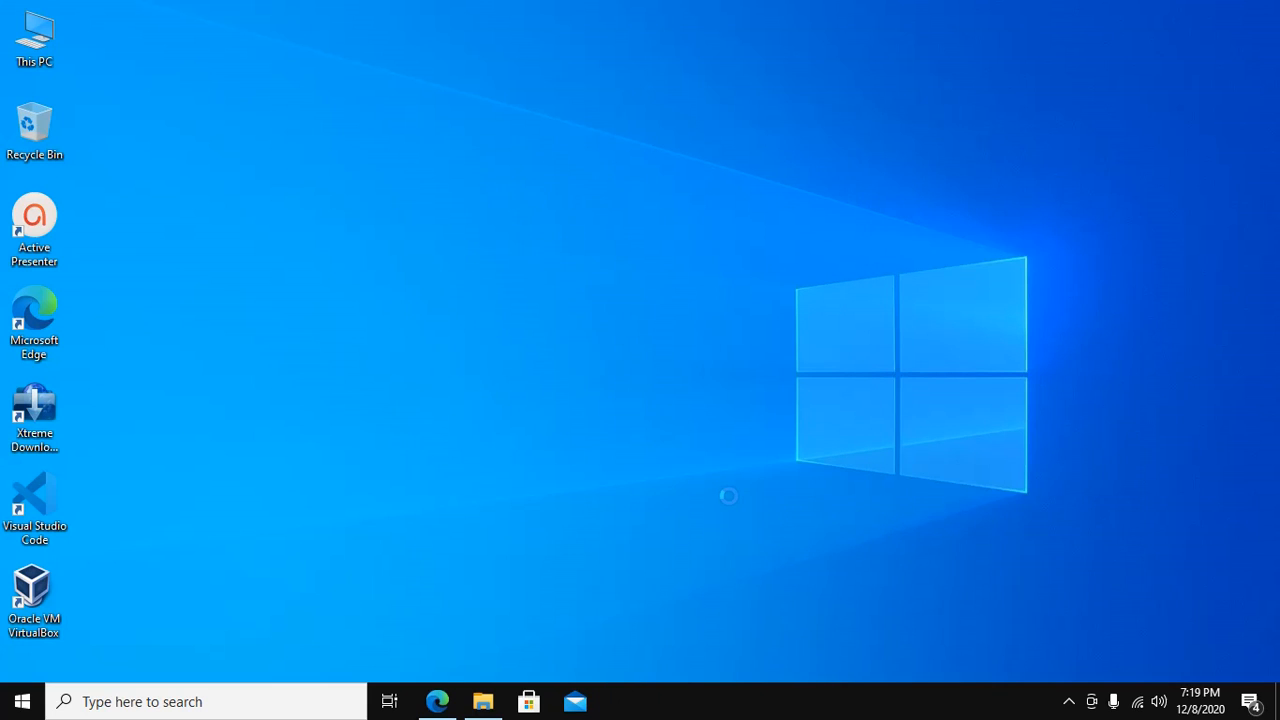
mouse_move(732, 500)
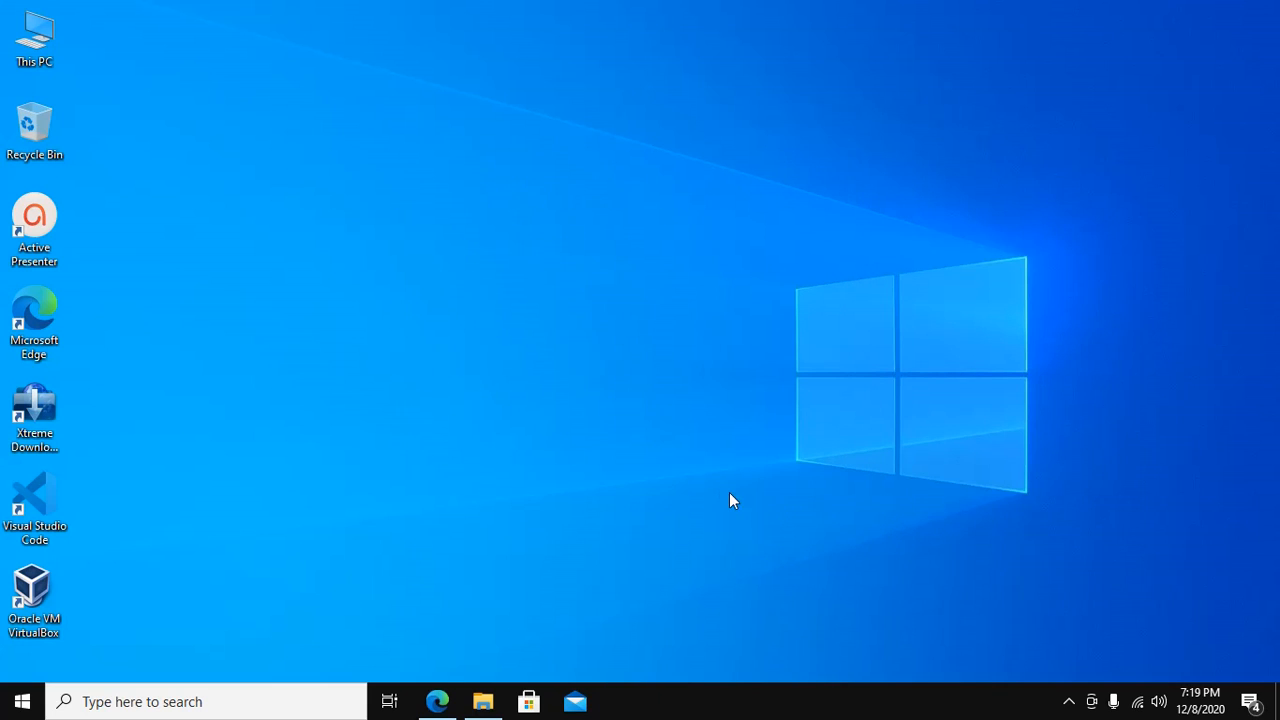
mouse_move(710, 457)
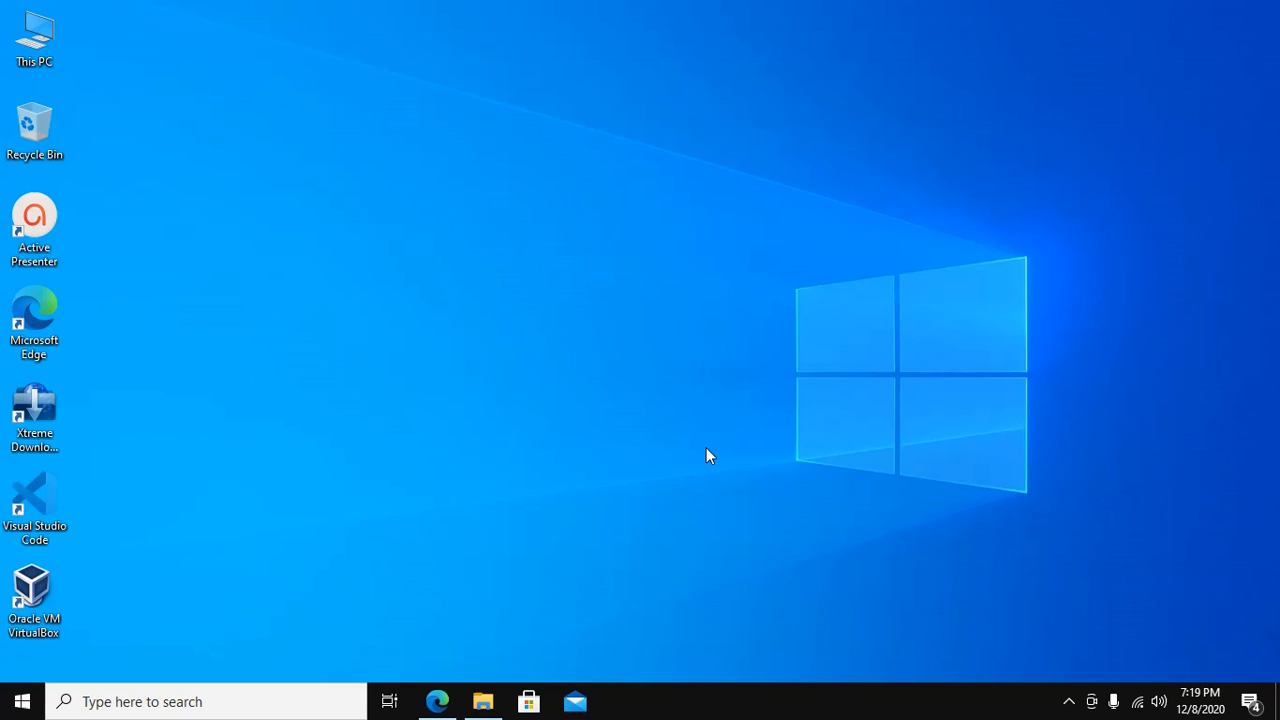
mouse_move(535, 285)
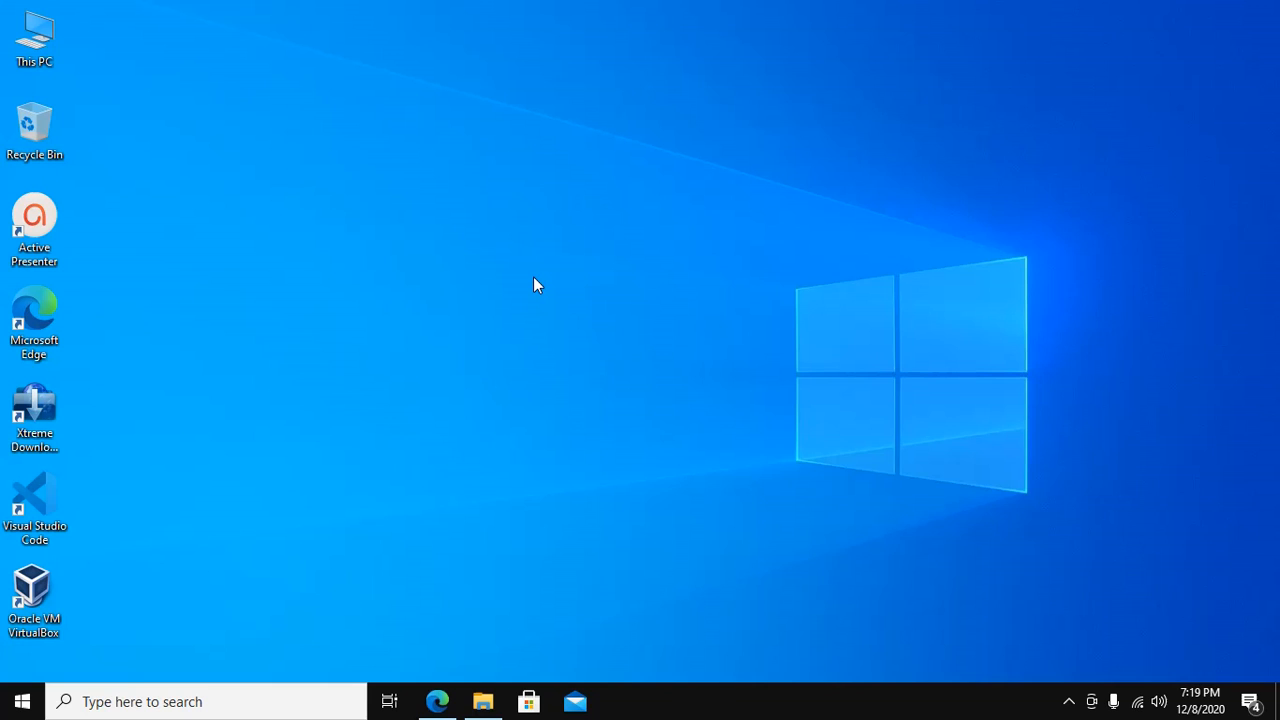
double_click(34, 588)
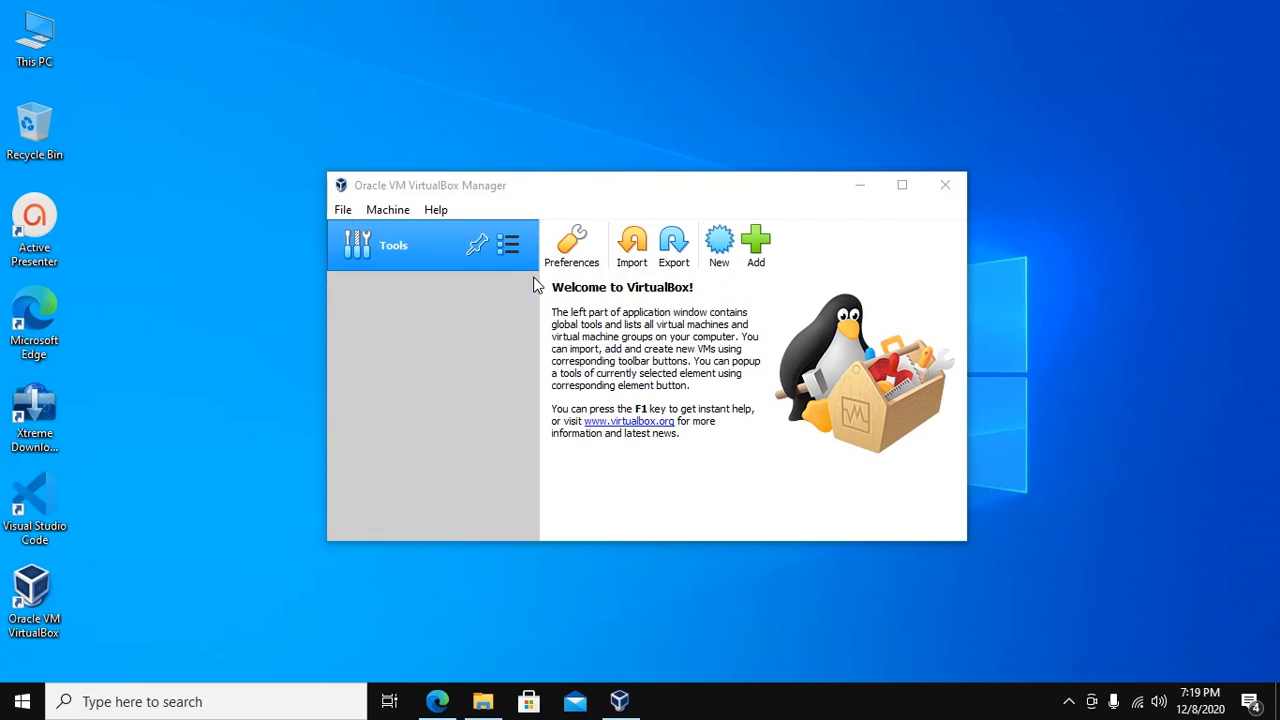
mouse_move(645, 190)
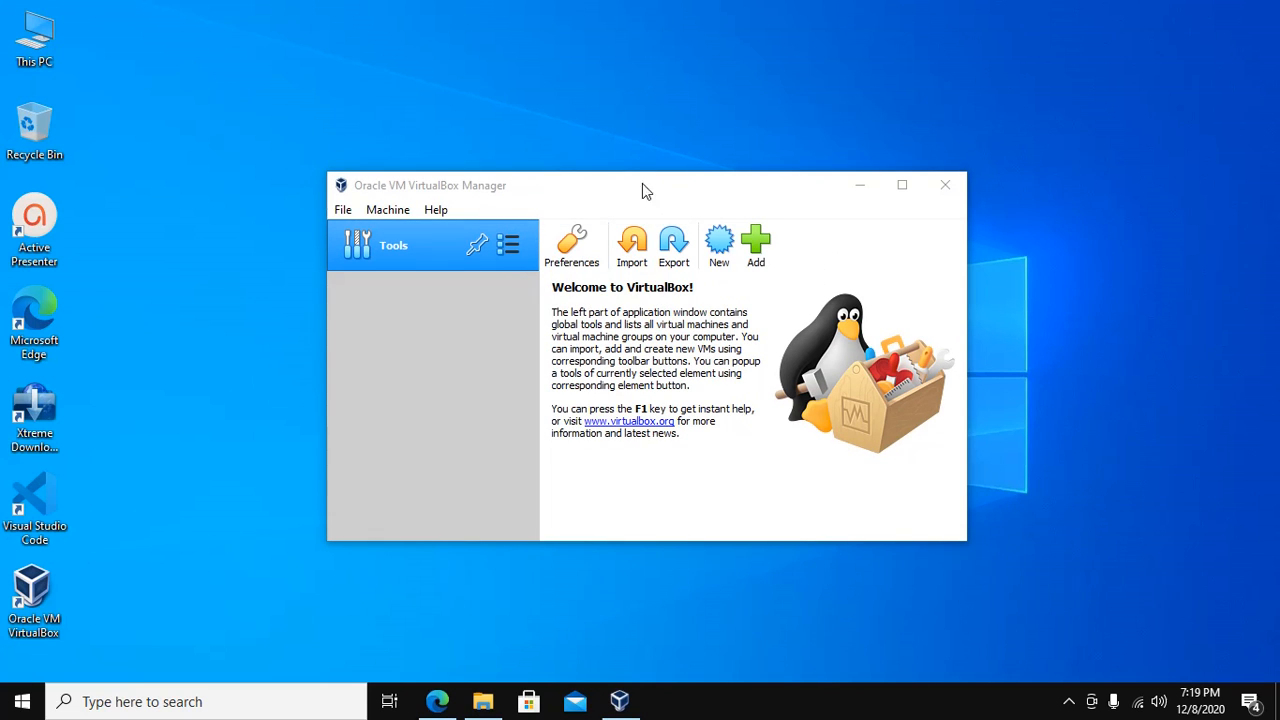
mouse_move(615, 91)
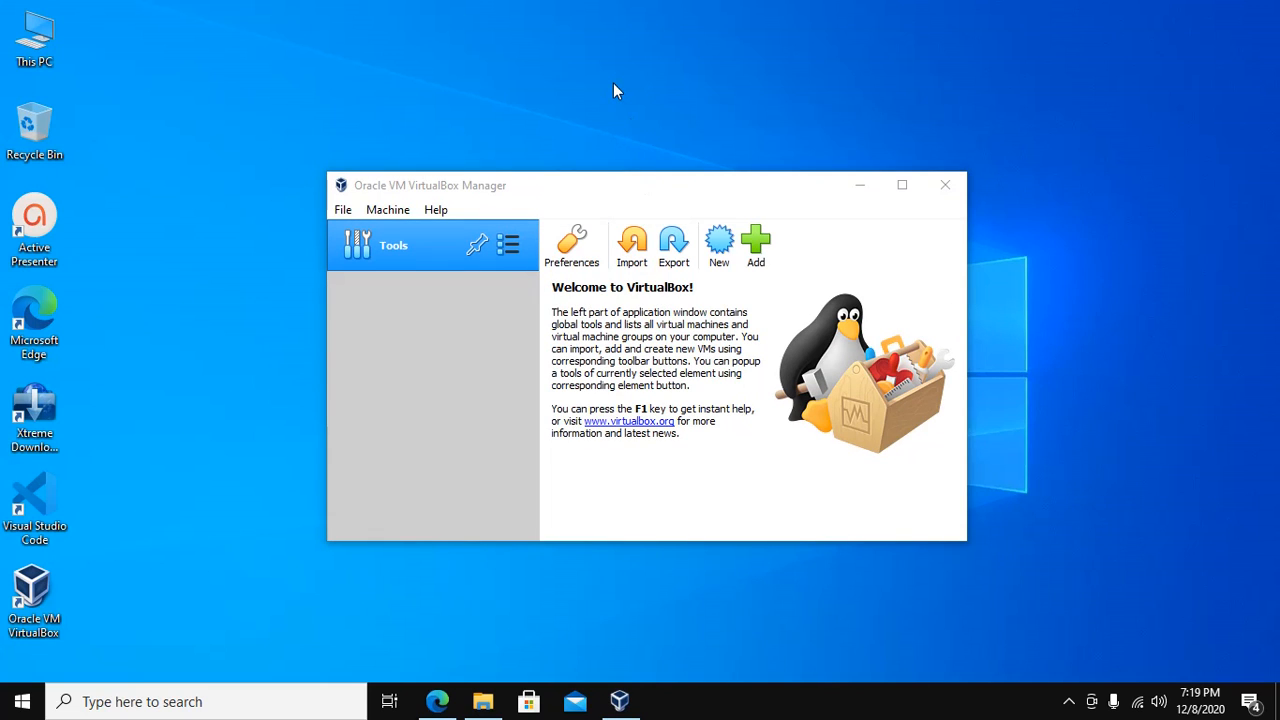
mouse_move(619, 178)
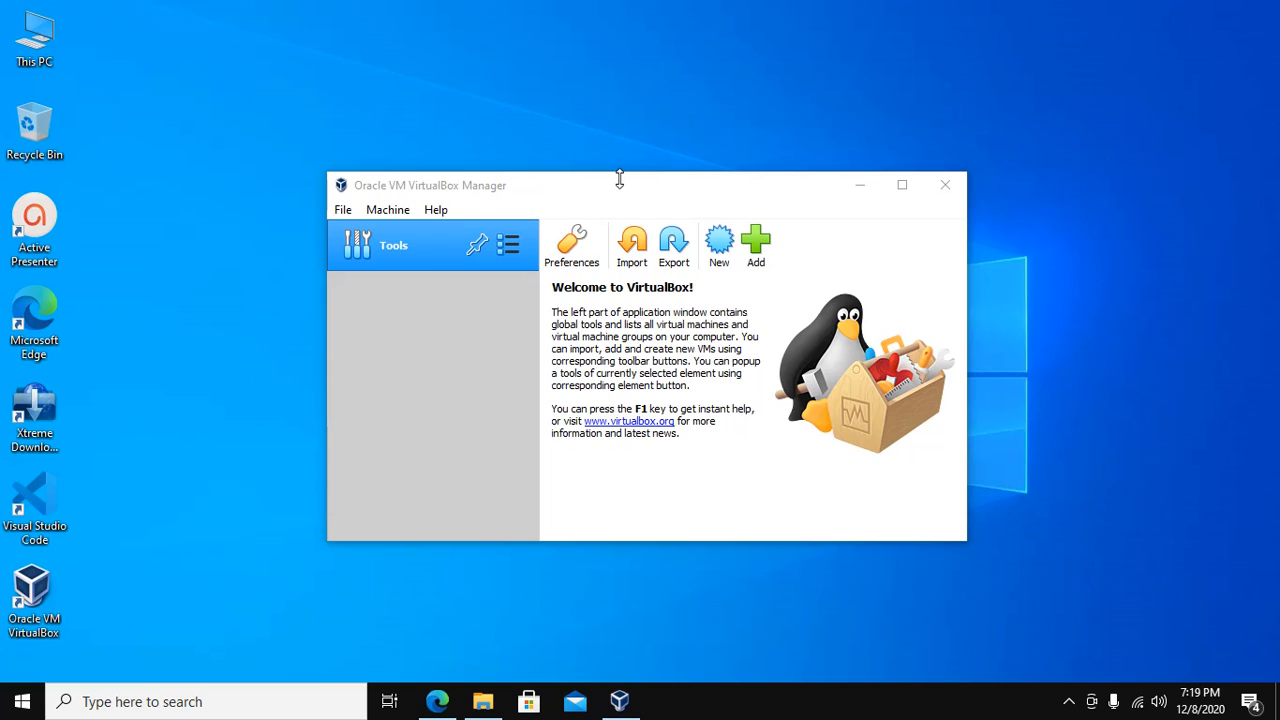
mouse_move(555, 572)
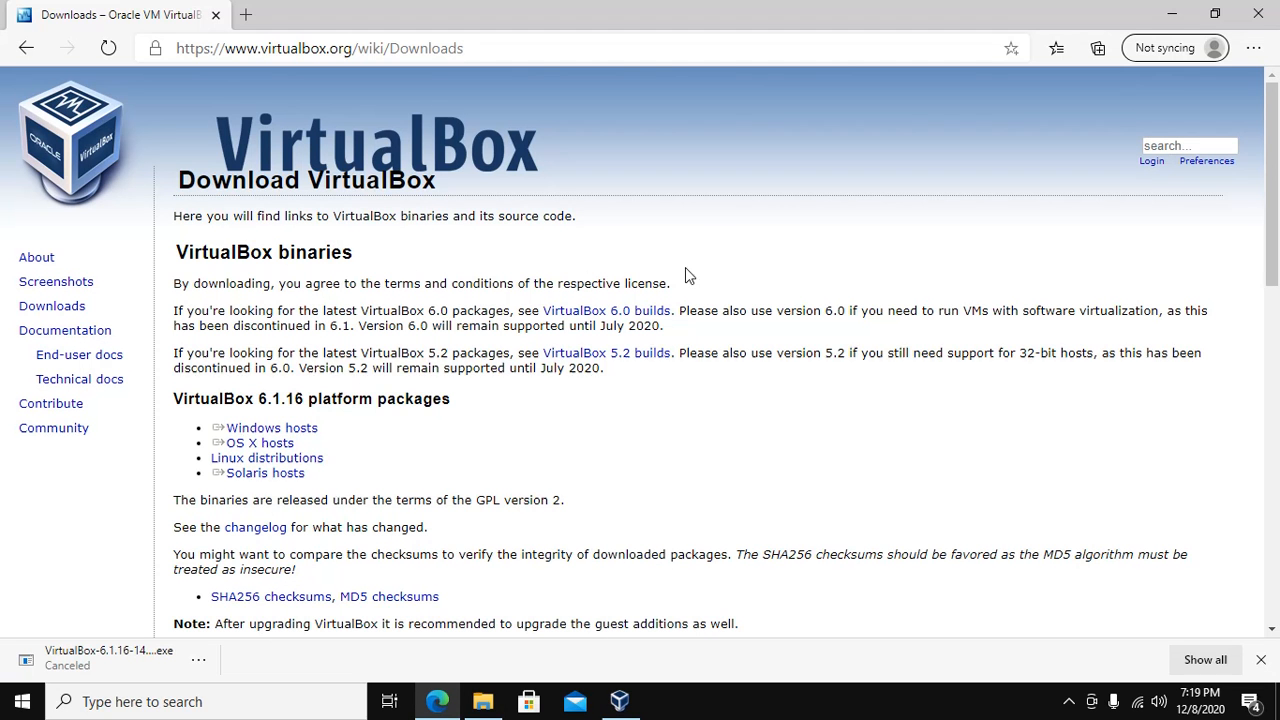
- Download the 6.1.16 Extension Pack for all supported platforms and open the file
scroll("down", 3)
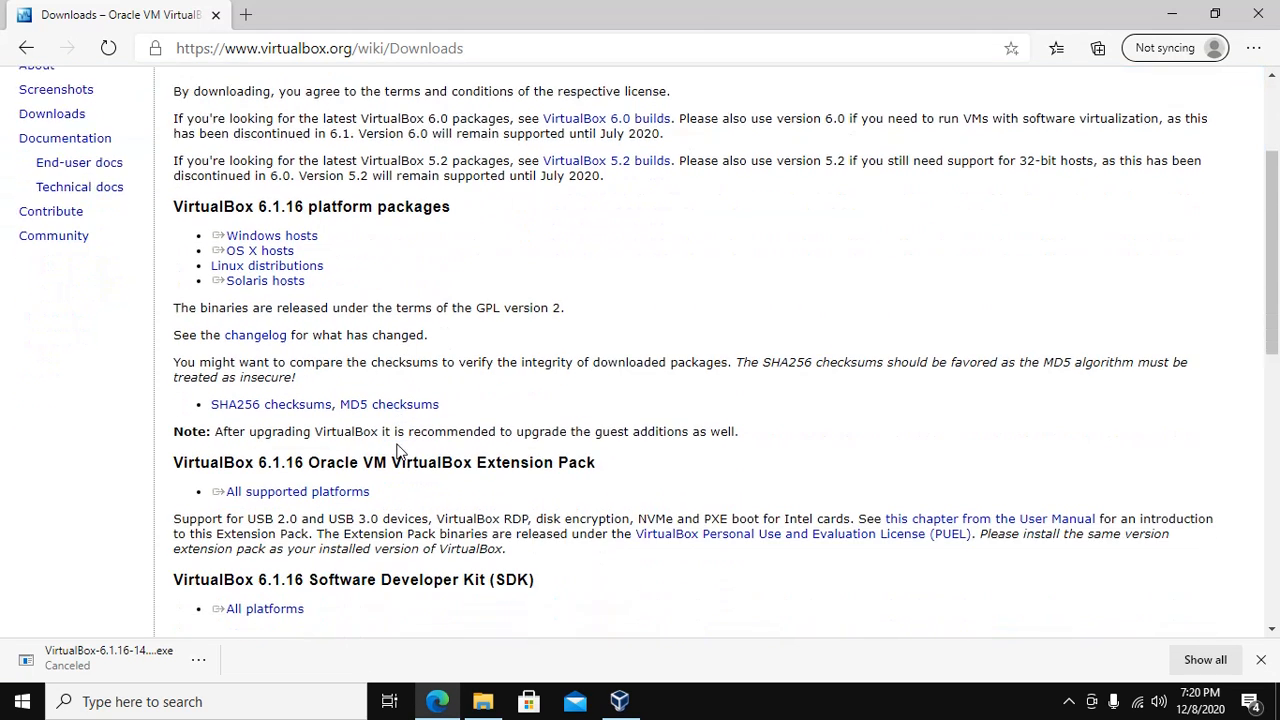
scroll("down", 3)
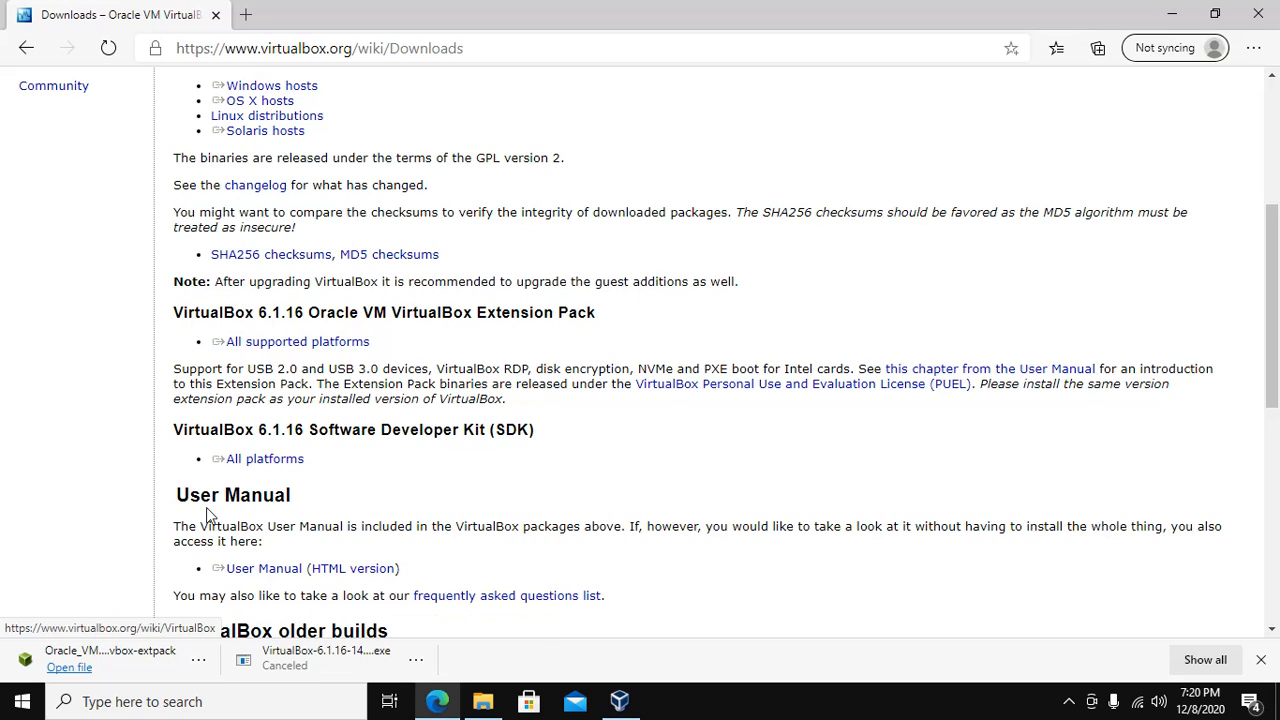
left_click(69, 667)
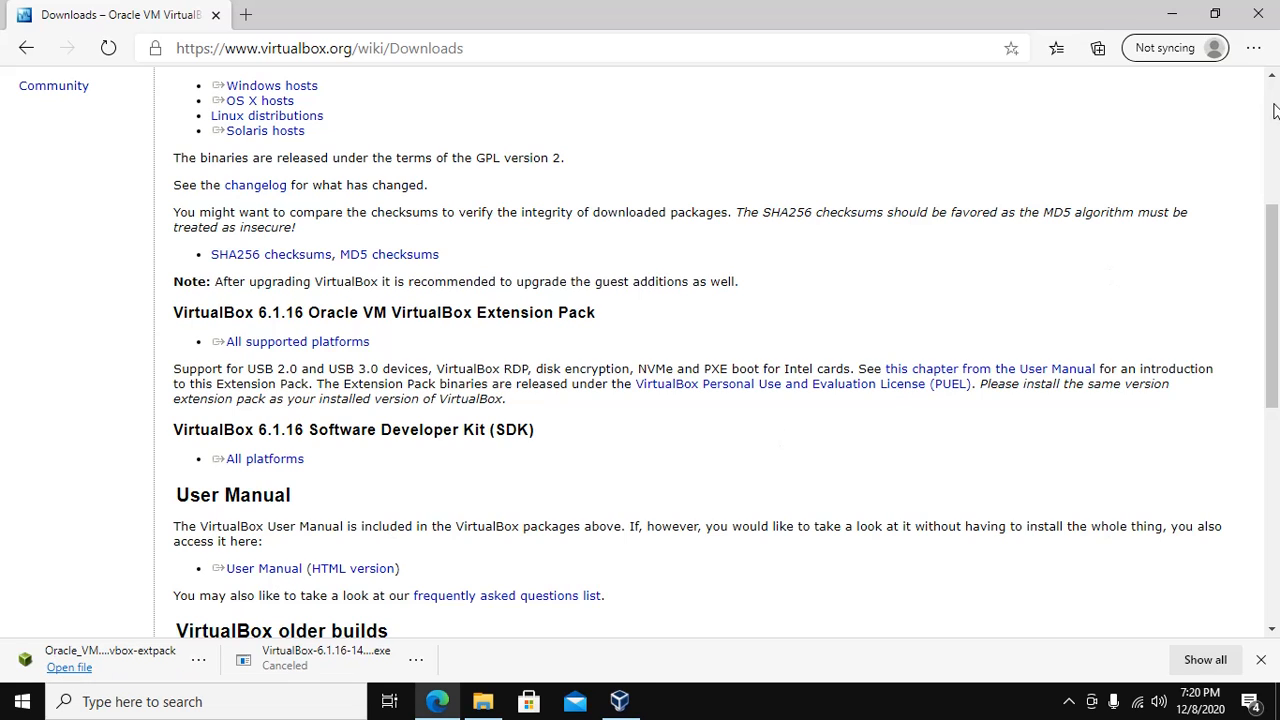
left_click(619, 700)
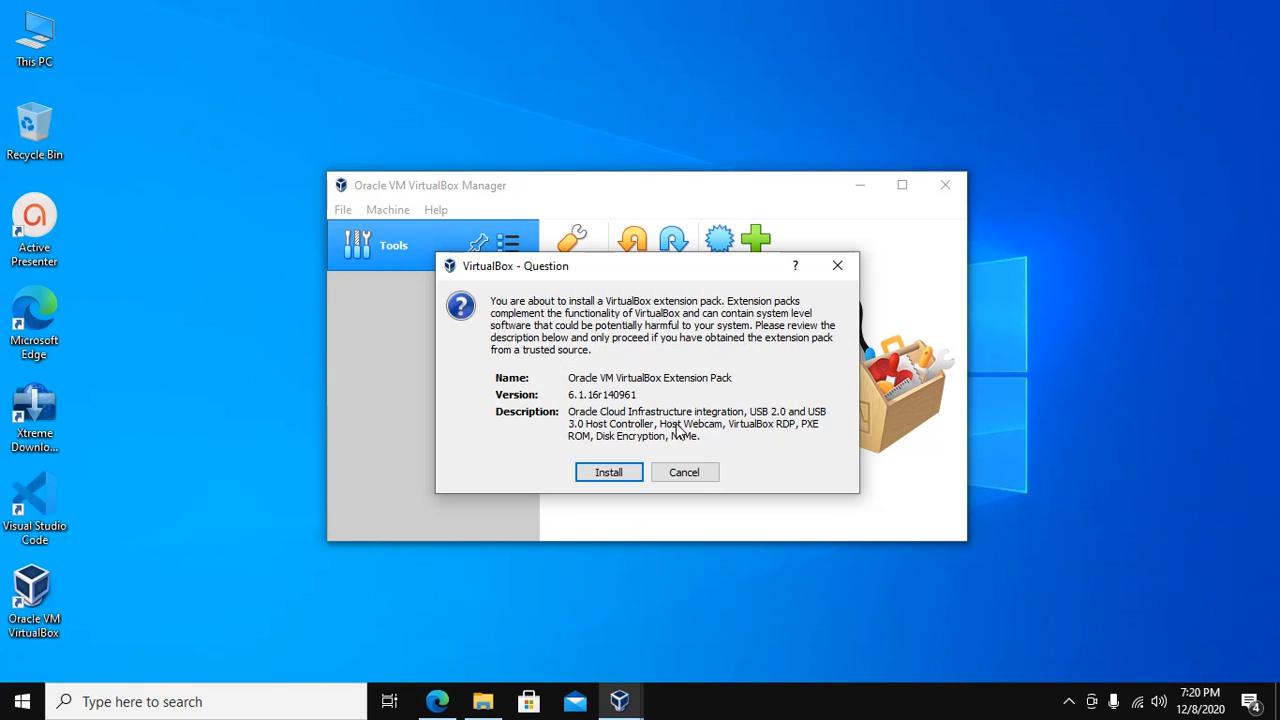
- Install the Extension Pack, agree to its license, and dismiss the success message
left_click(608, 471)
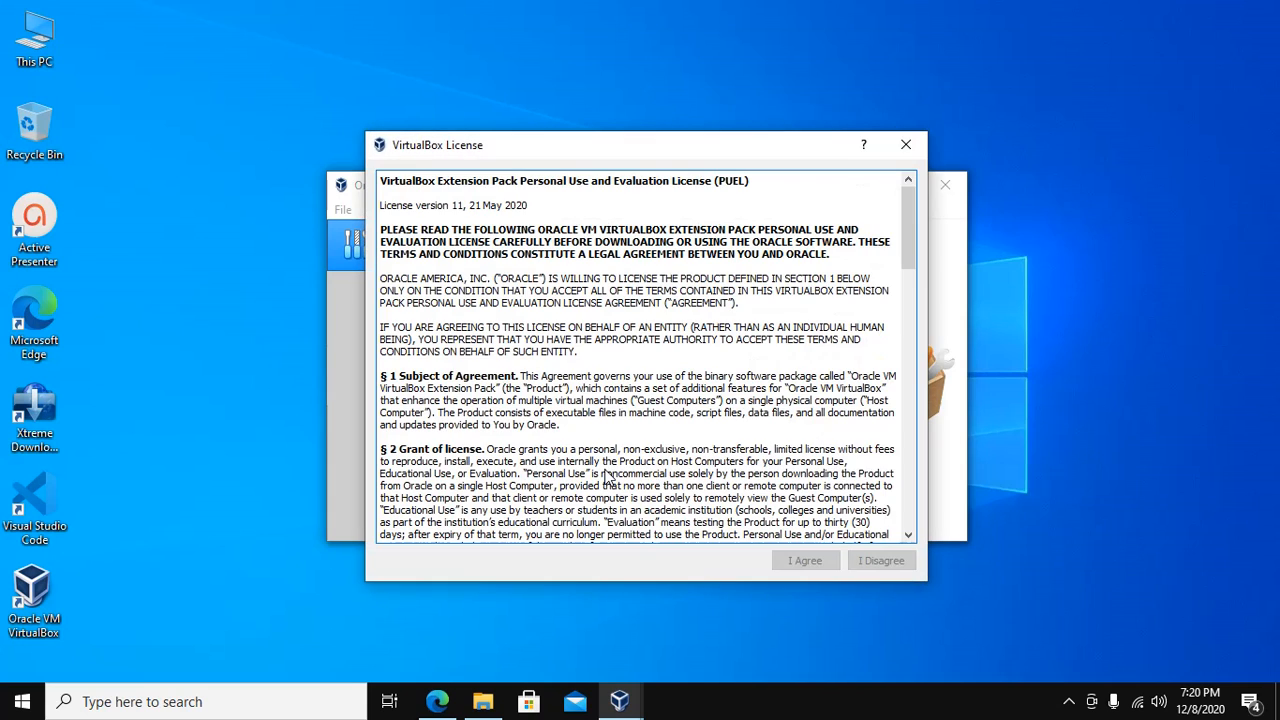
scroll("down", 3)
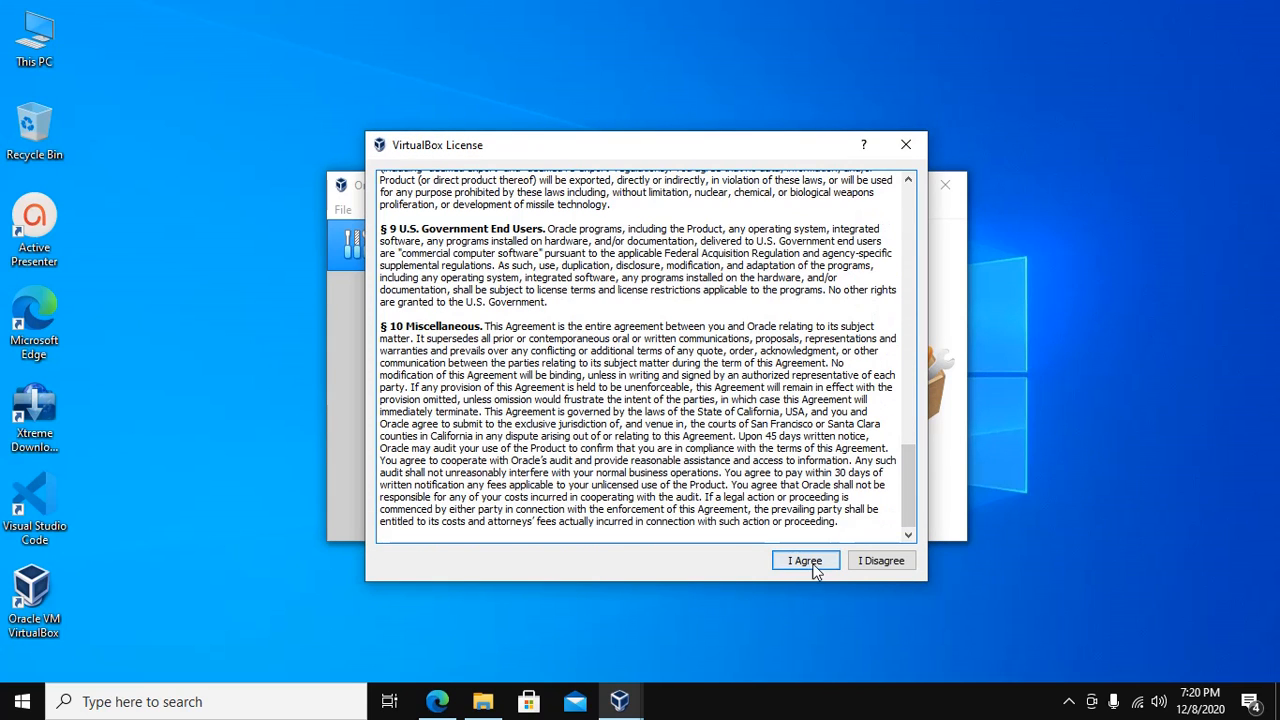
left_click(805, 560)
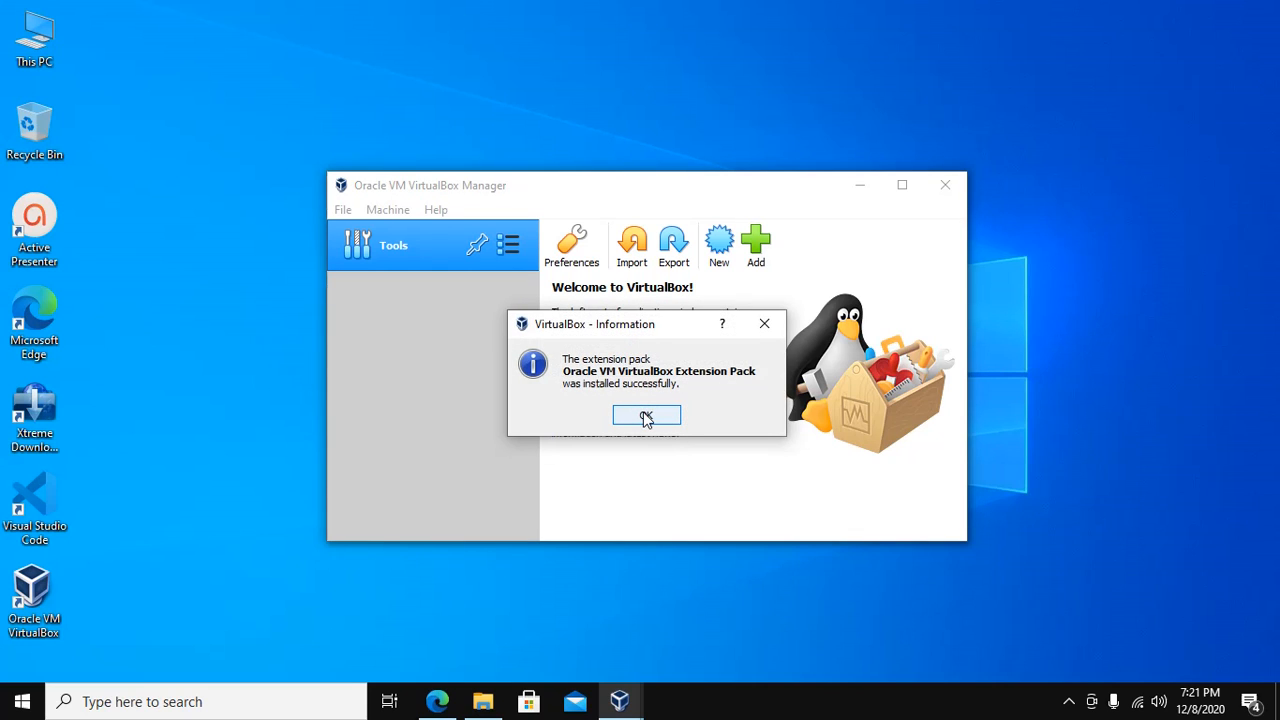
left_click(646, 416)
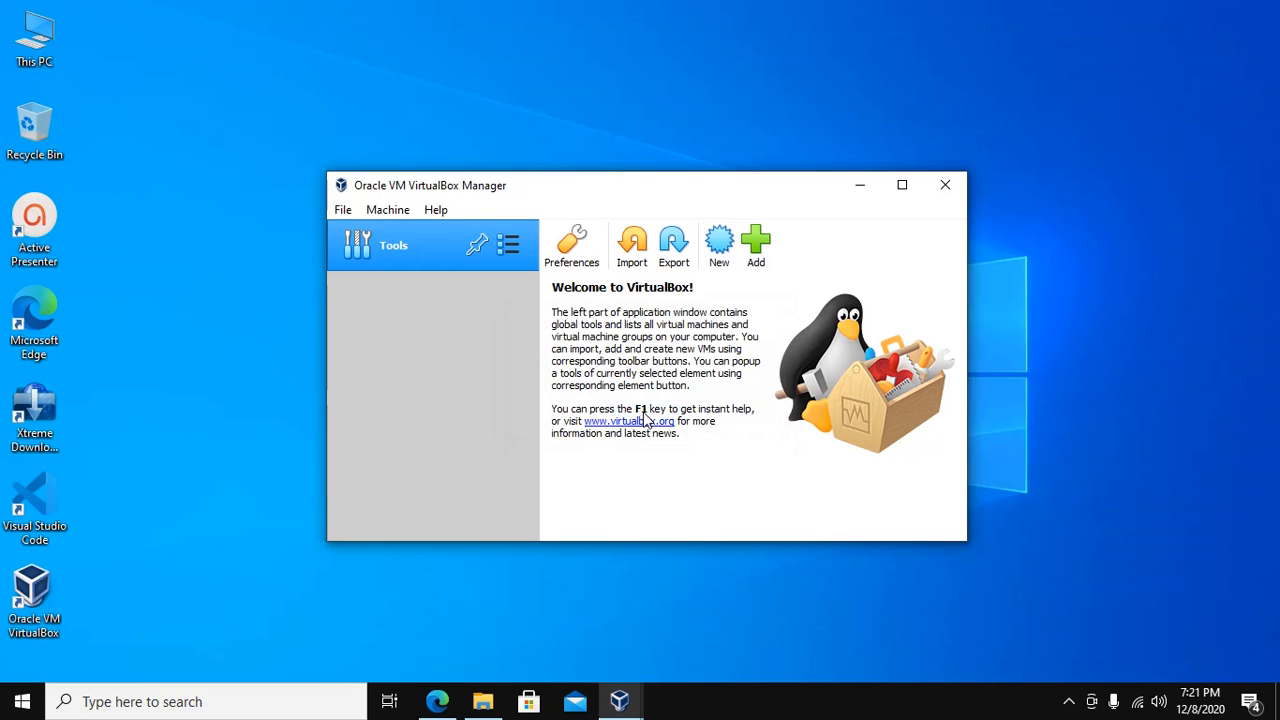
mouse_move(715, 545)
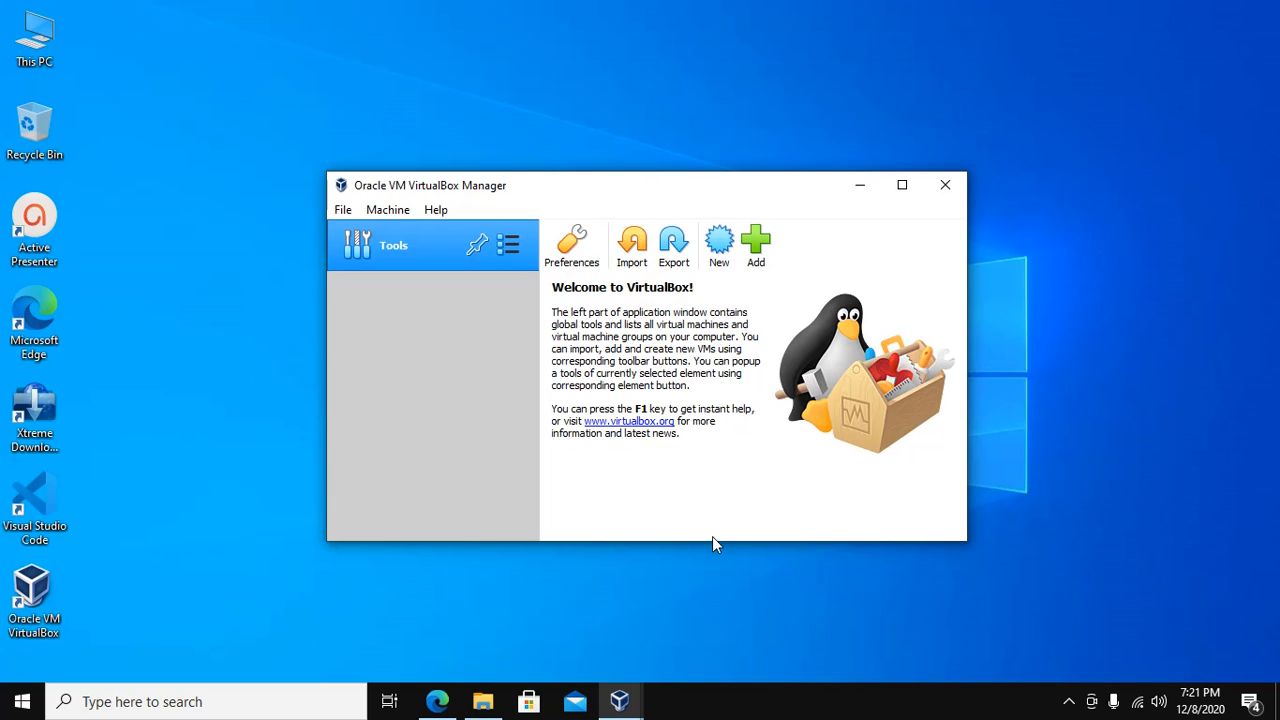